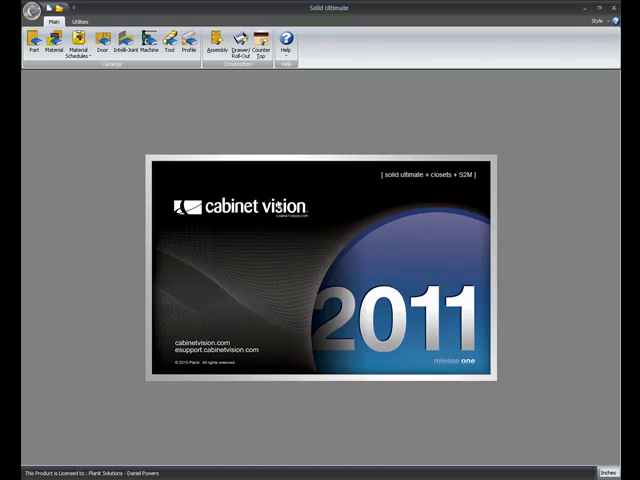
mouse_move(224, 113)
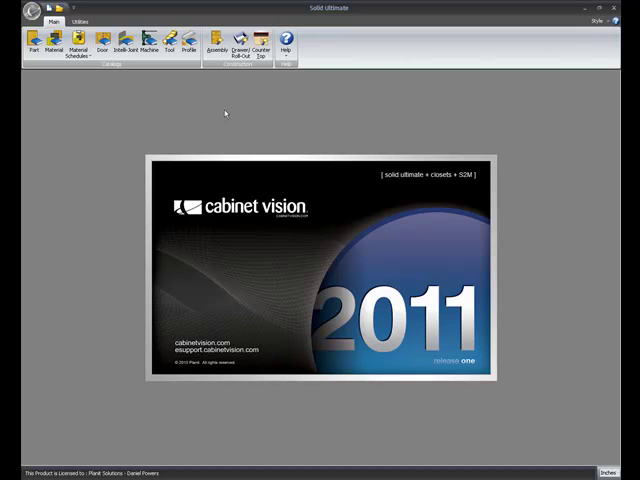
Step: Open the Assembly Wizard from the Assembly button on the Main ribbon
click(210, 45)
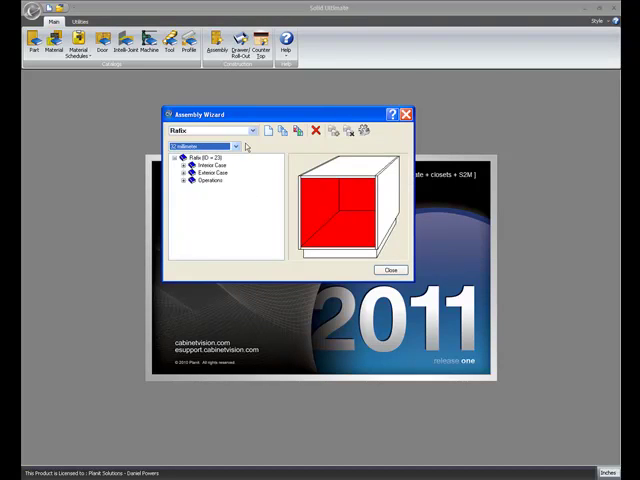
mouse_move(177, 135)
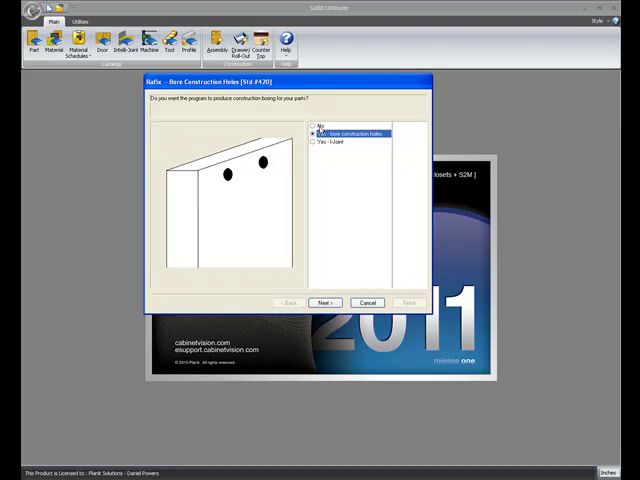
Step: Answer the Rafix bore construction holes question with Yes – I-Joint, using Rafix SE
click(314, 125)
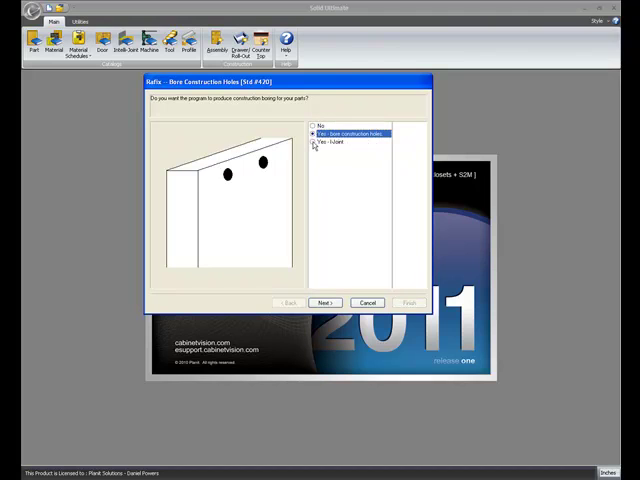
click(314, 142)
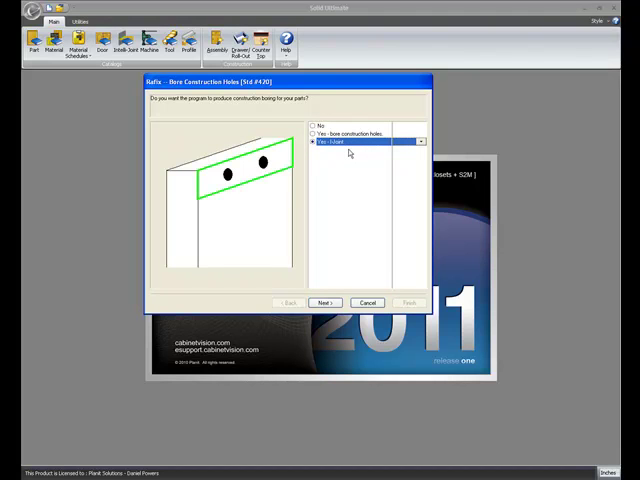
click(420, 141)
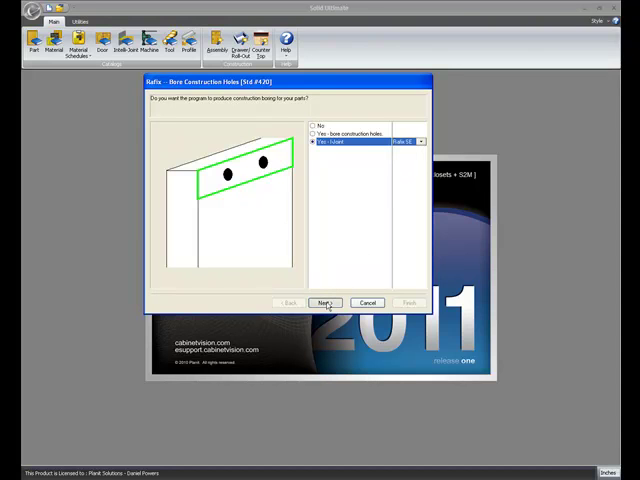
click(322, 302)
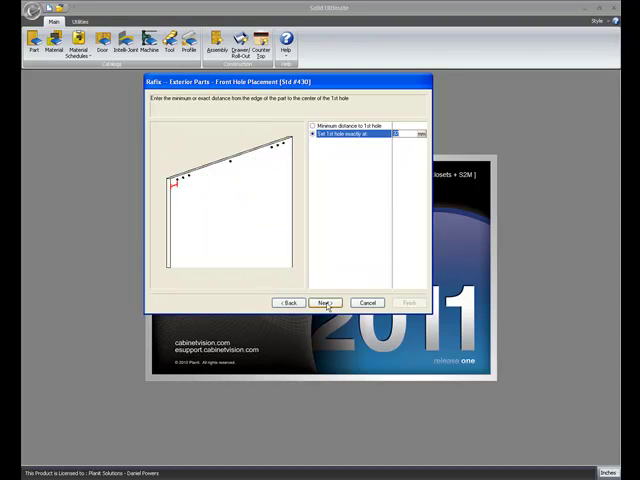
click(323, 303)
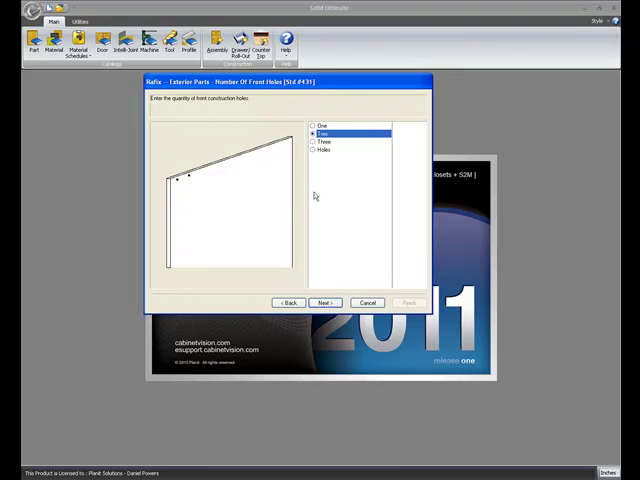
click(323, 303)
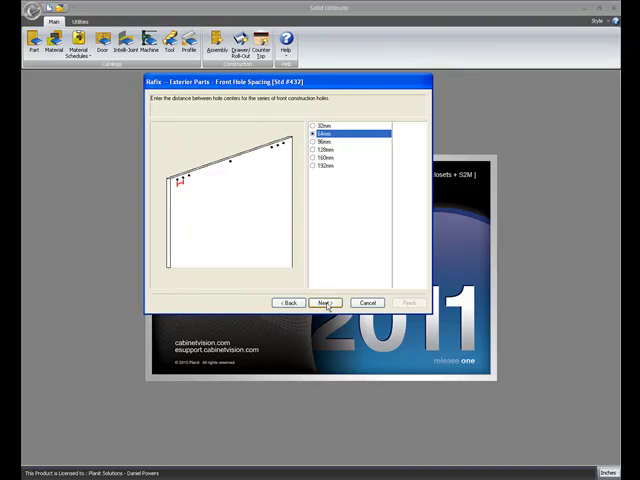
click(322, 303)
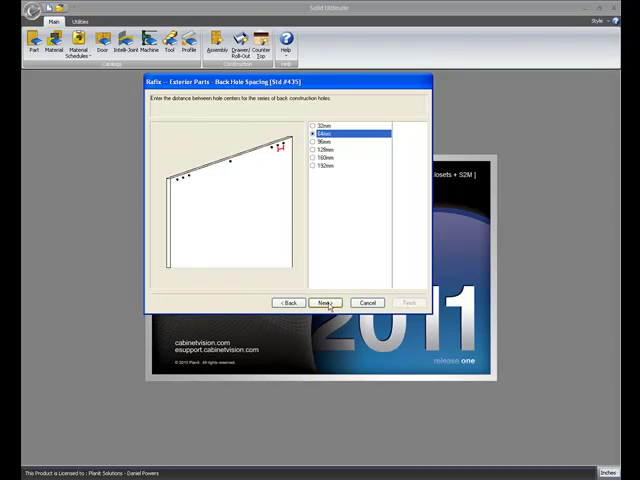
click(324, 303)
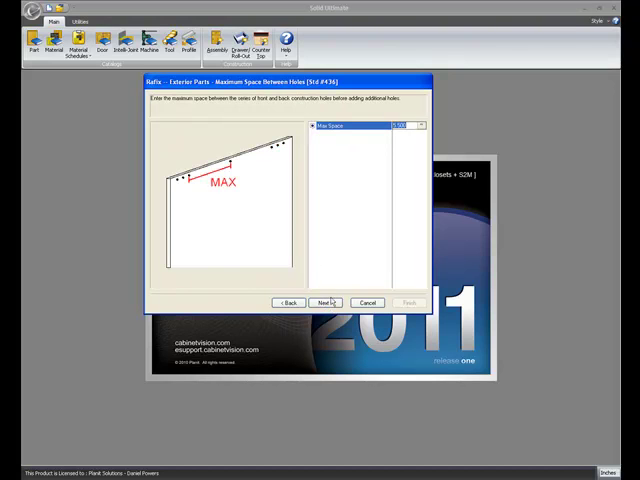
click(324, 303)
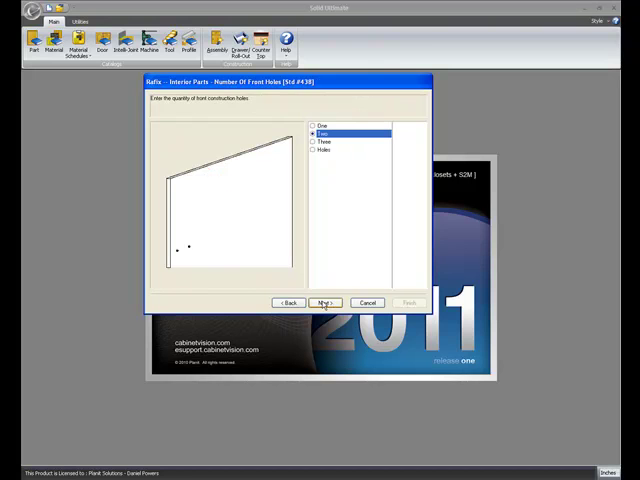
click(324, 302)
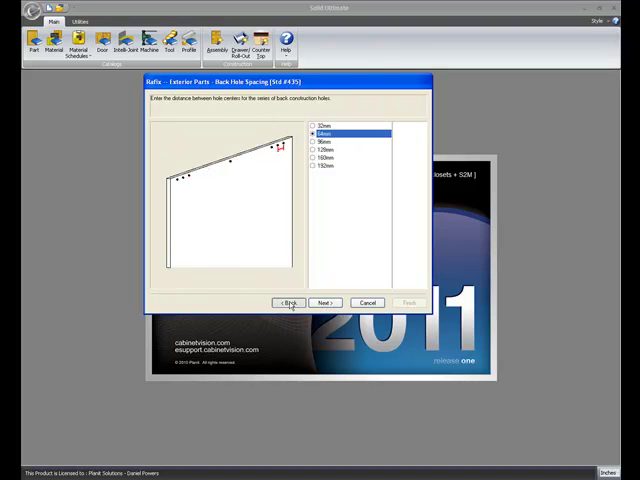
click(290, 302)
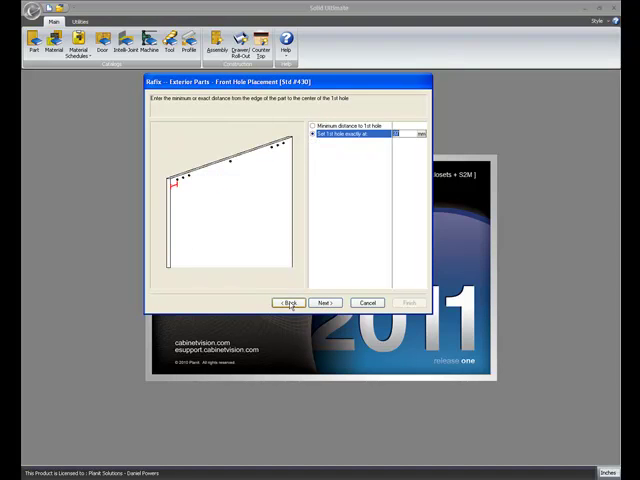
click(324, 302)
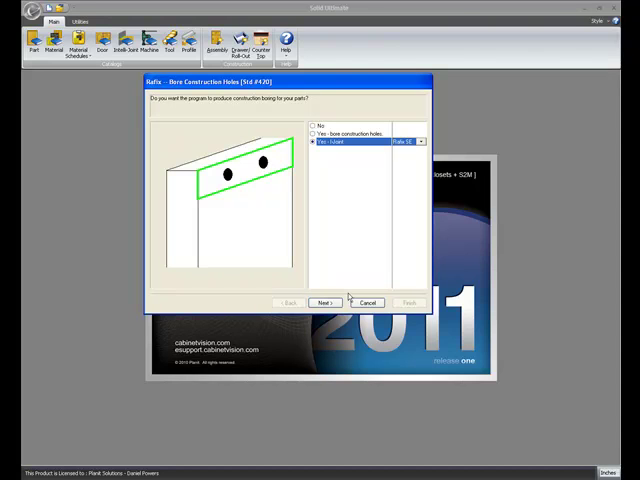
mouse_move(343, 293)
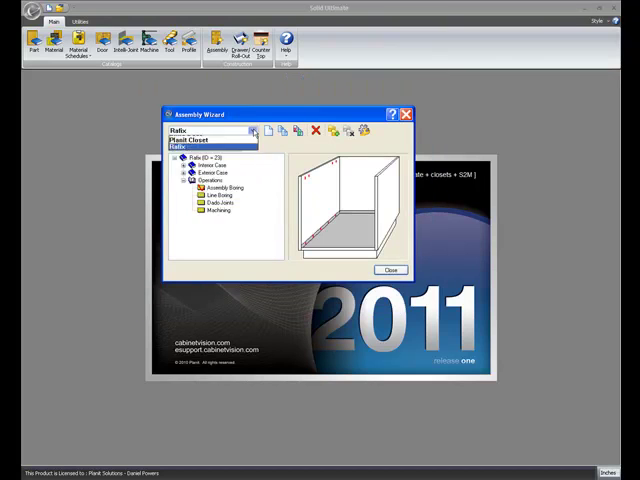
Step: Select the Frameless assembly, start its wizard, and keep Yes for bore construction holes
click(215, 138)
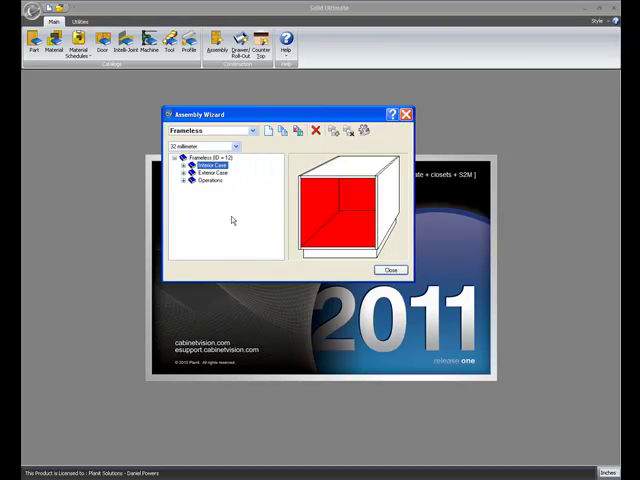
click(189, 181)
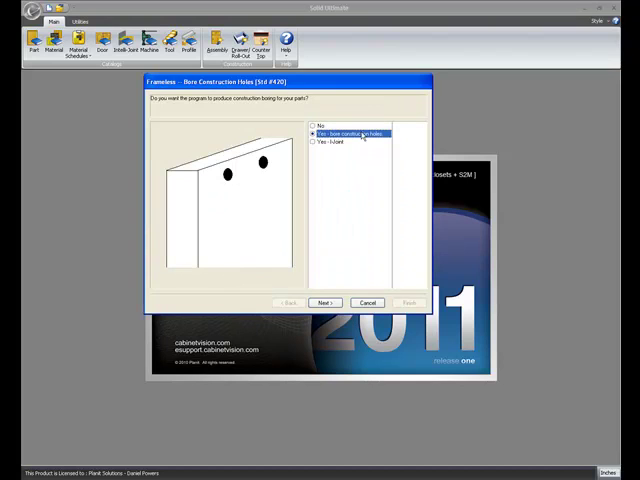
click(323, 302)
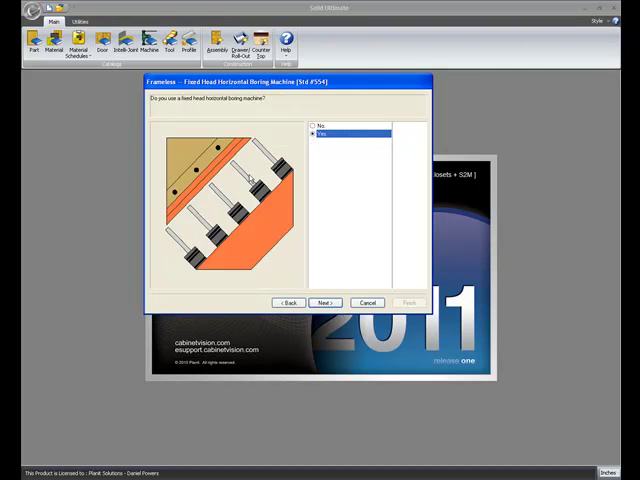
mouse_move(188, 107)
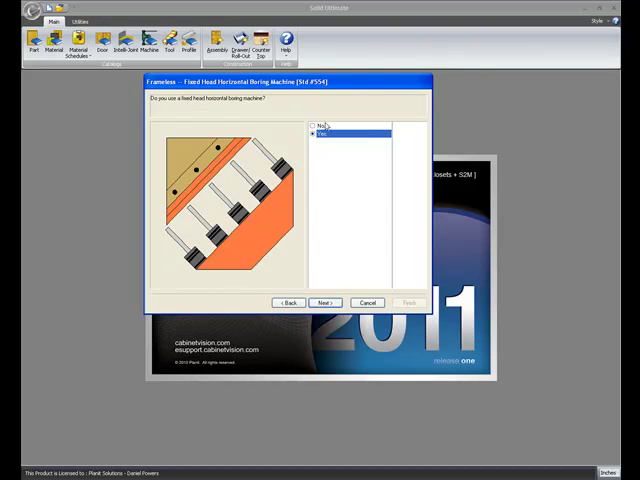
Step: Accept the fixed-head machine, spindle quantity, dowel hole diameter and depth defaults
click(323, 302)
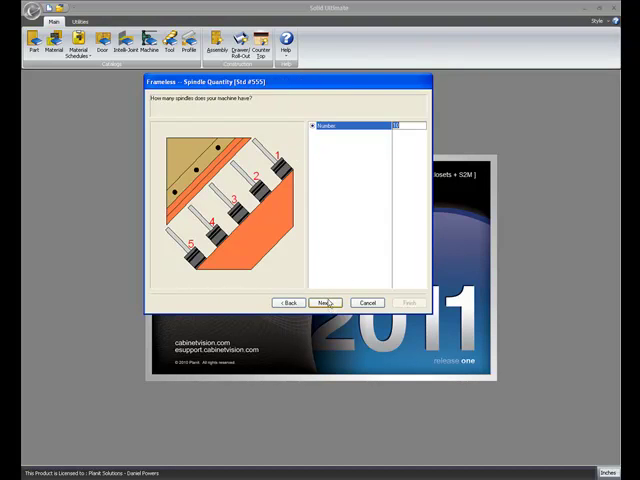
mouse_move(337, 268)
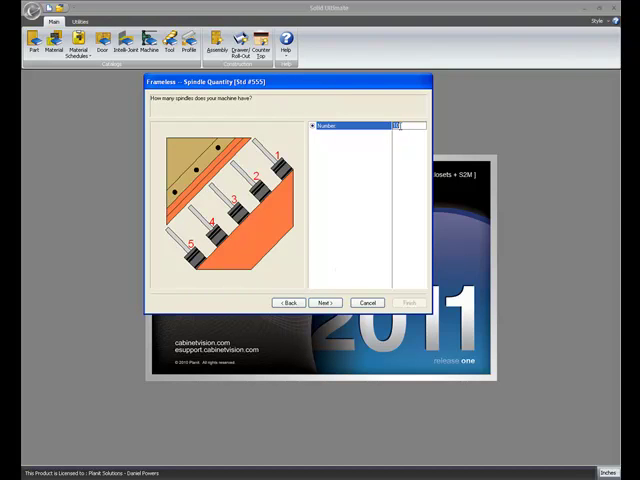
click(324, 302)
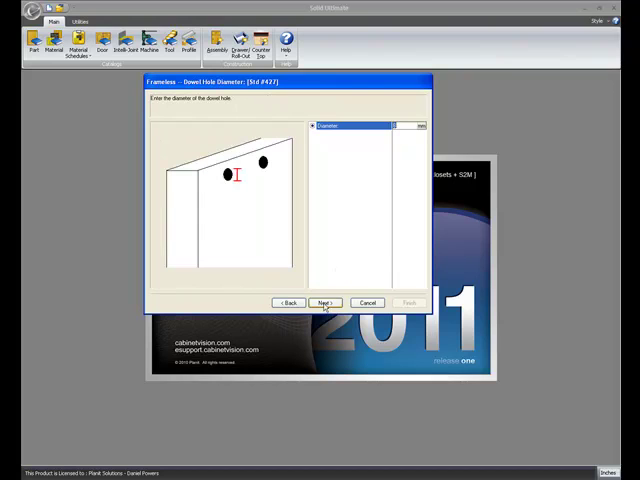
click(324, 303)
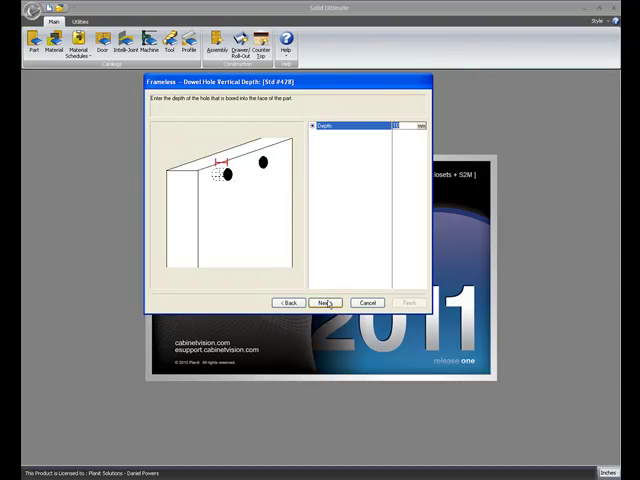
click(324, 303)
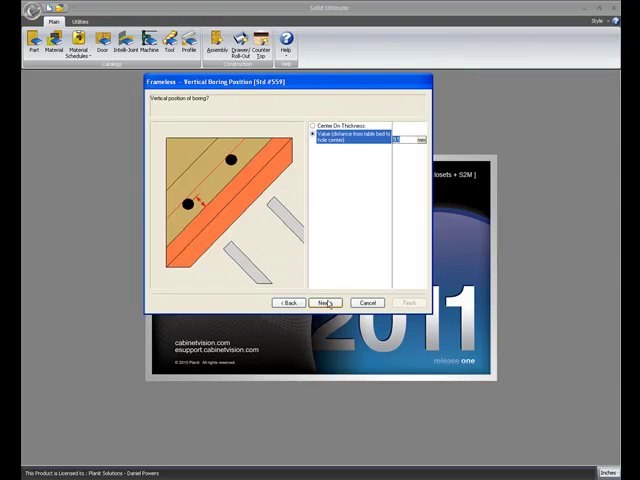
mouse_move(275, 177)
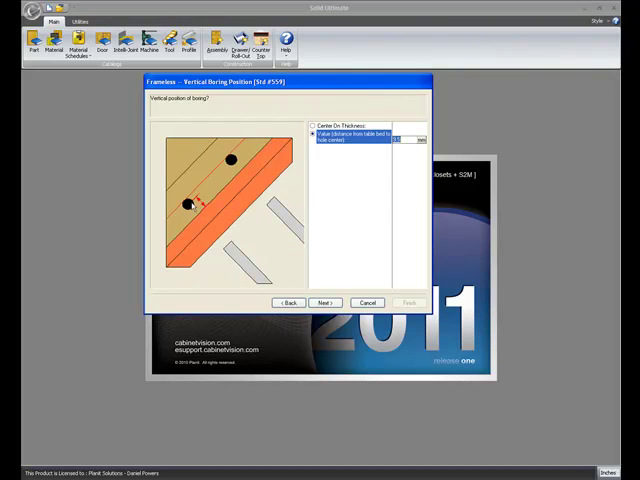
Step: Try centered boring, revert to a table-bed distance, and accept that vertical boring position
click(313, 125)
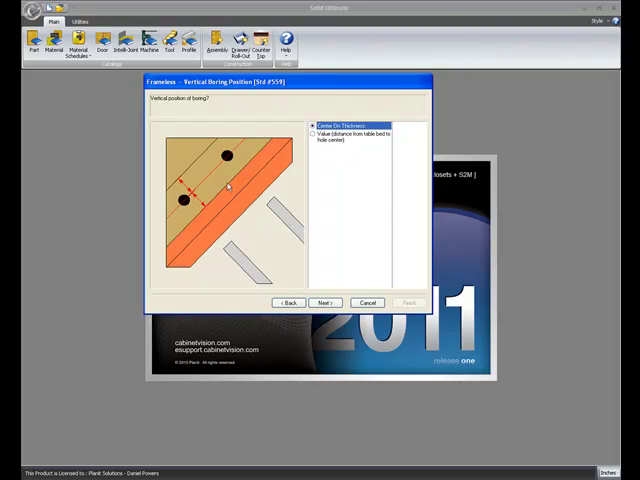
click(313, 134)
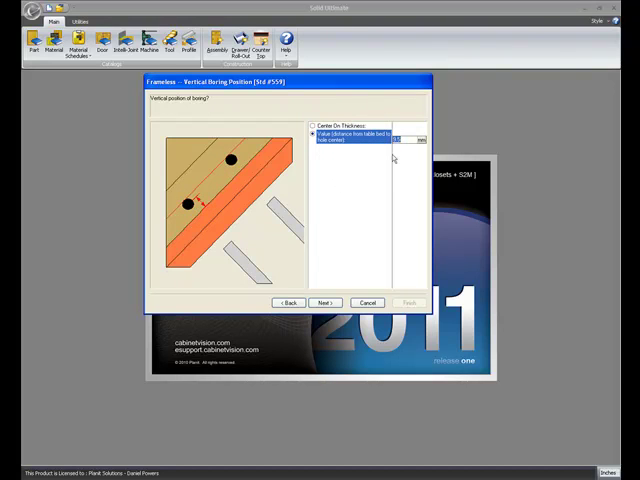
mouse_move(338, 277)
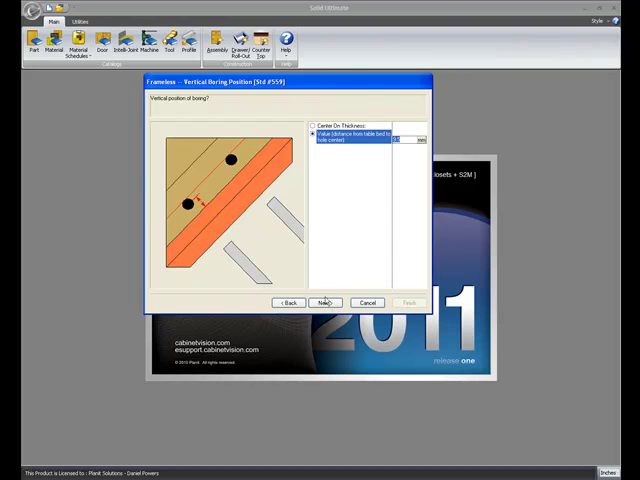
click(323, 302)
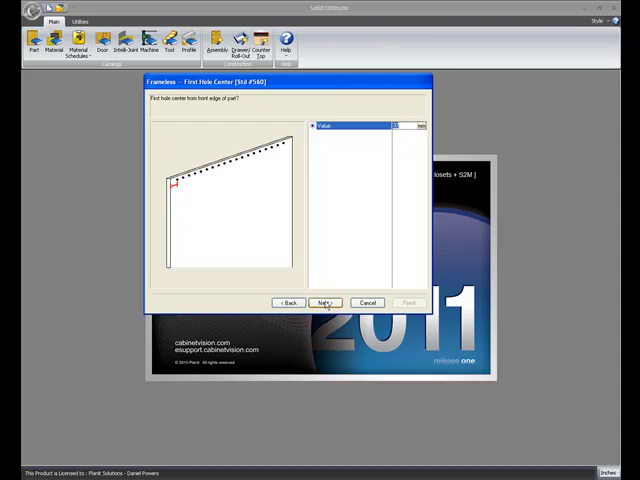
Step: Accept the default first hole center and last hole minimum distances
click(324, 303)
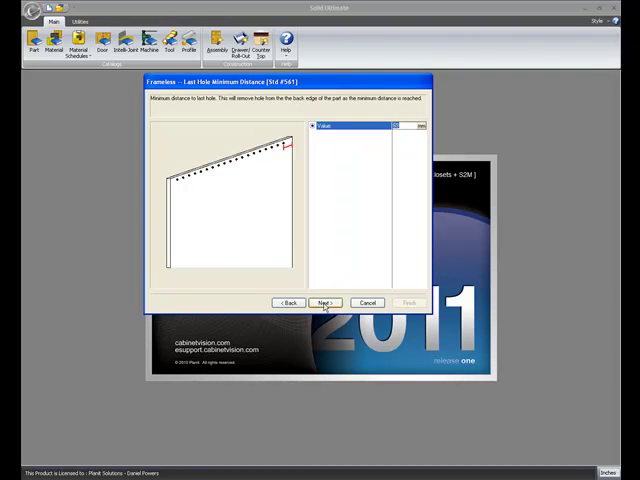
click(322, 302)
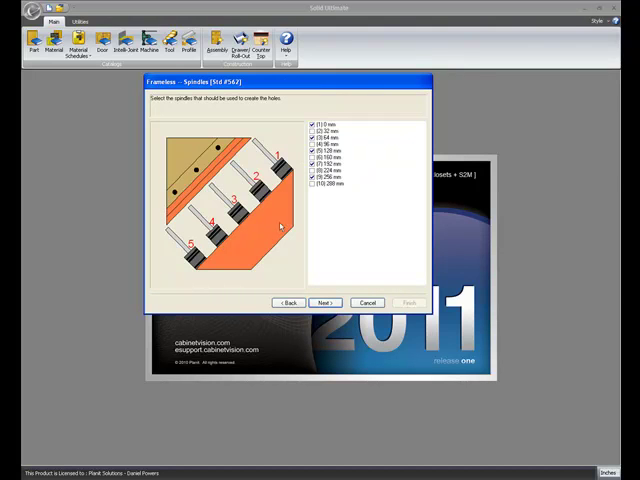
mouse_move(333, 186)
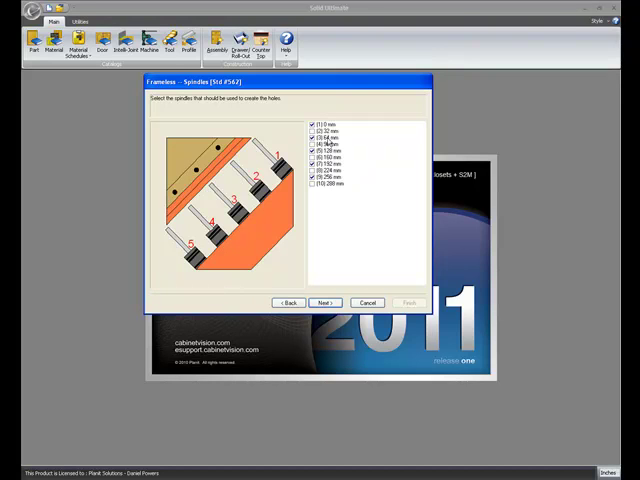
mouse_move(336, 189)
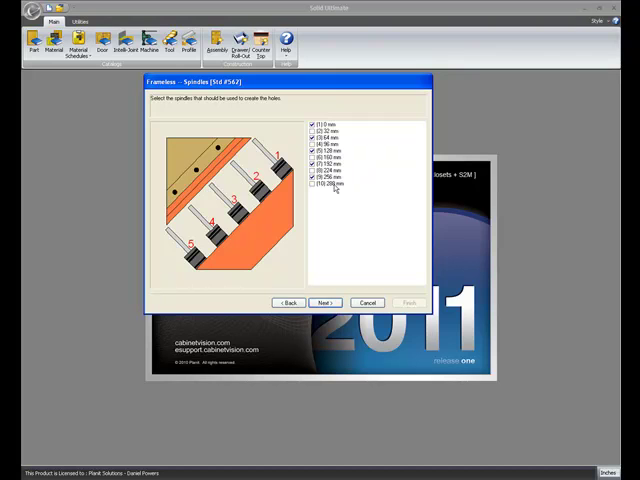
Step: Accept the spindles, no holes for backs, and holes for nailer and top stretcher
click(324, 302)
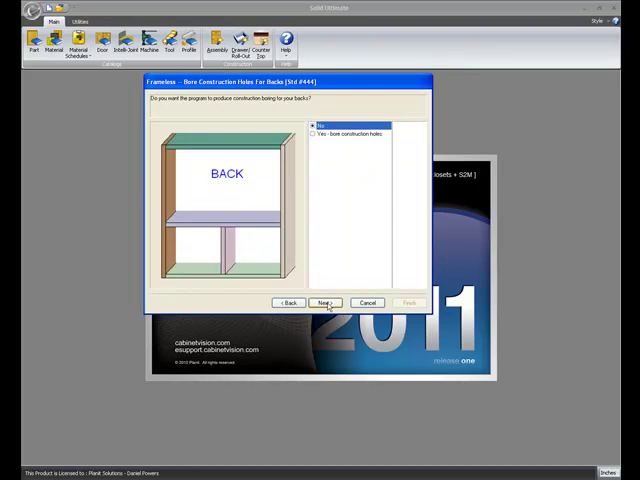
click(323, 302)
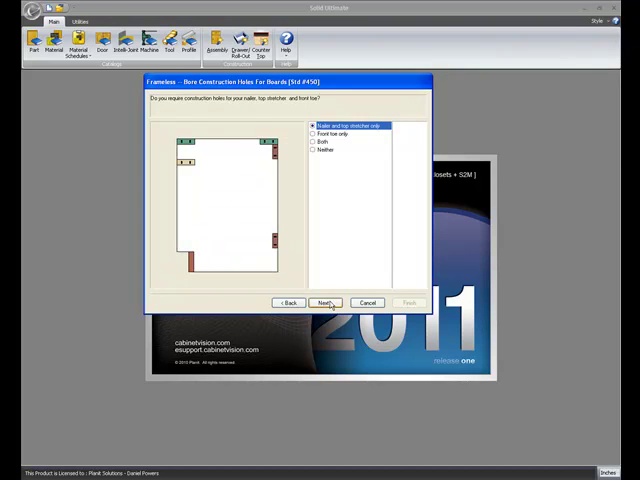
click(324, 303)
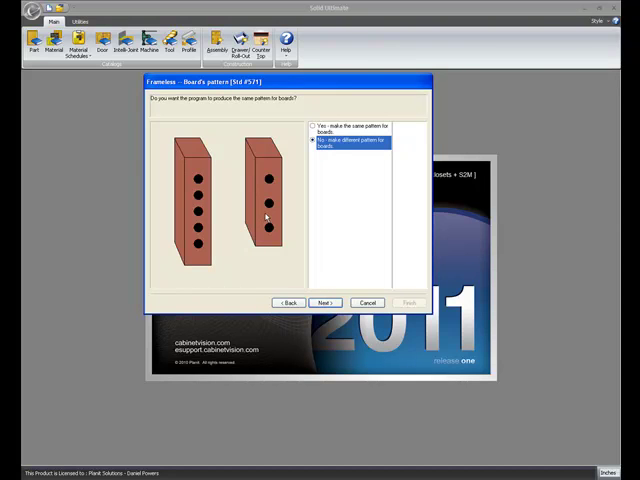
mouse_move(270, 183)
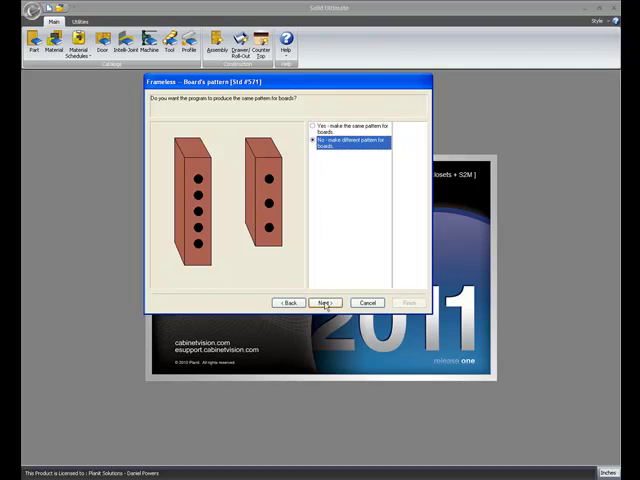
Step: Accept the boards' hole pattern, spindle quantity, dowel diameter, depth, boring position and first hole
click(322, 302)
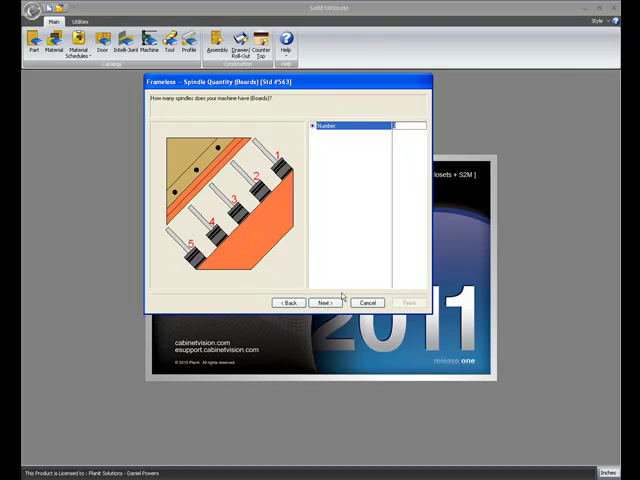
click(323, 302)
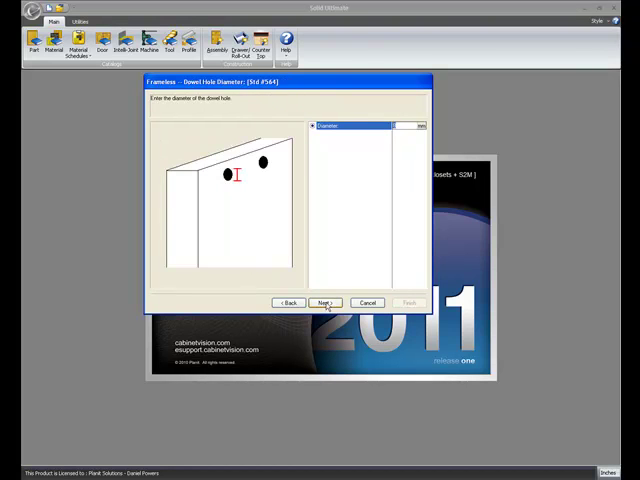
click(324, 302)
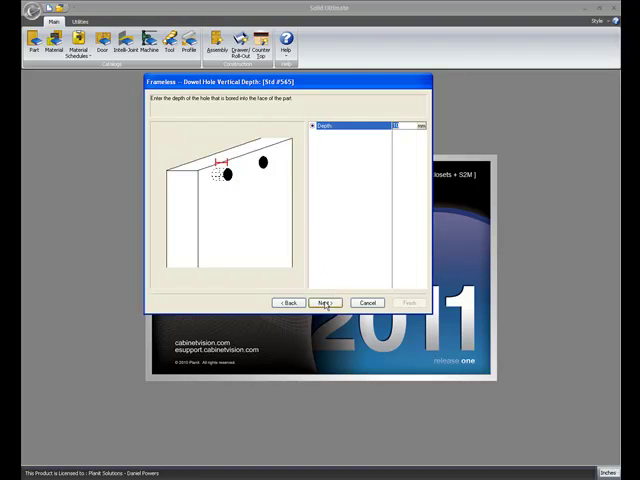
click(324, 302)
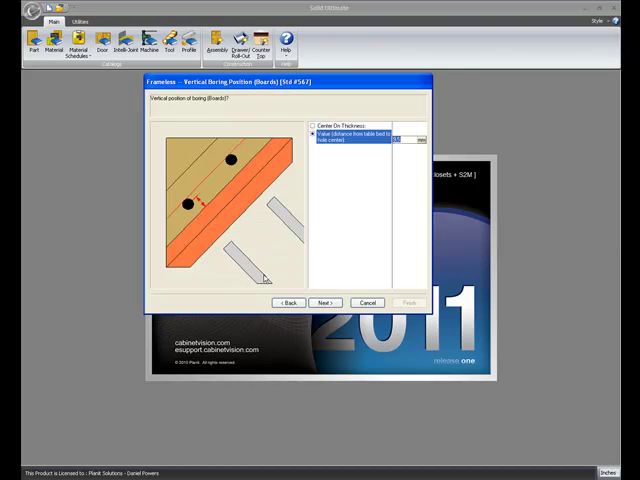
mouse_move(248, 240)
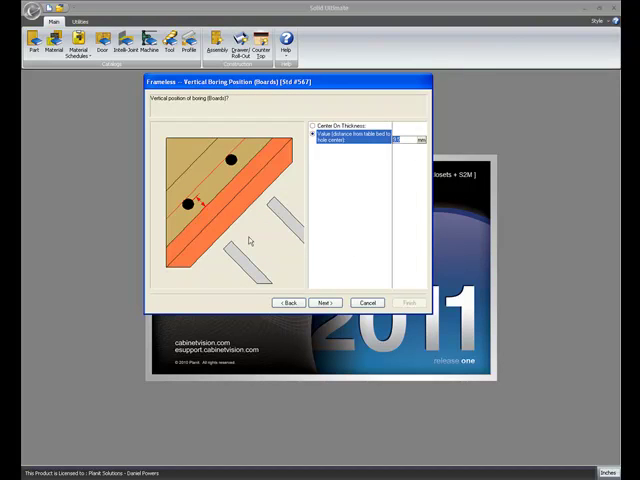
click(323, 302)
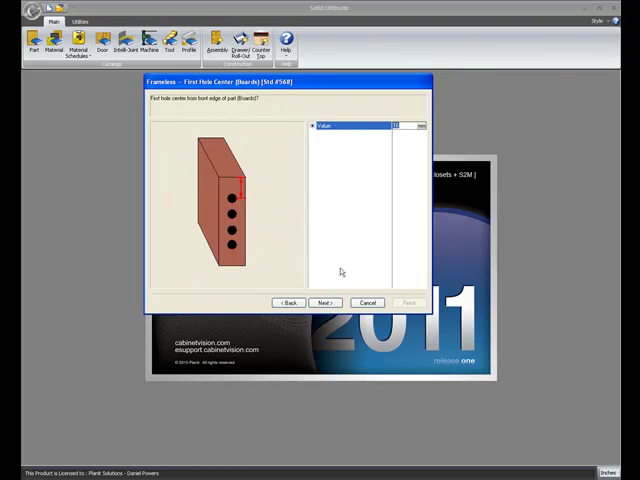
click(322, 302)
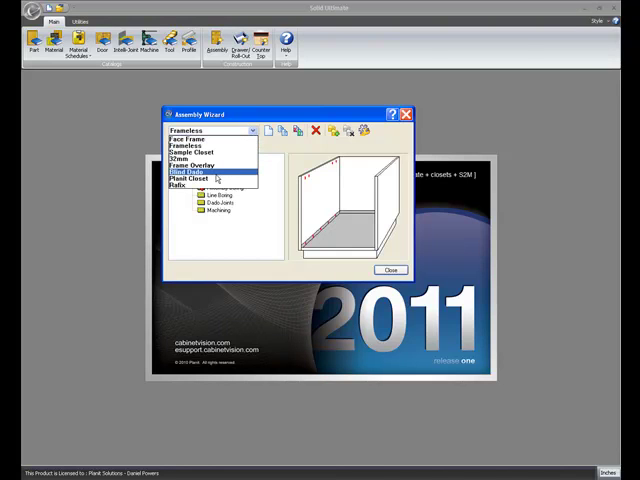
Step: Choose Blind Dado and open its Operations > Dado Joints settings
click(191, 171)
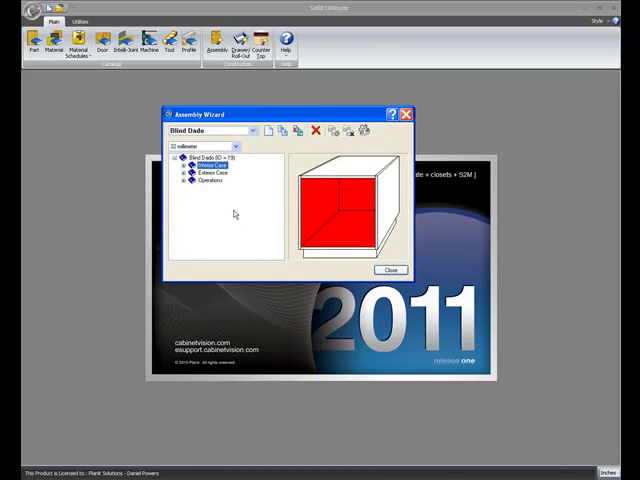
mouse_move(210, 203)
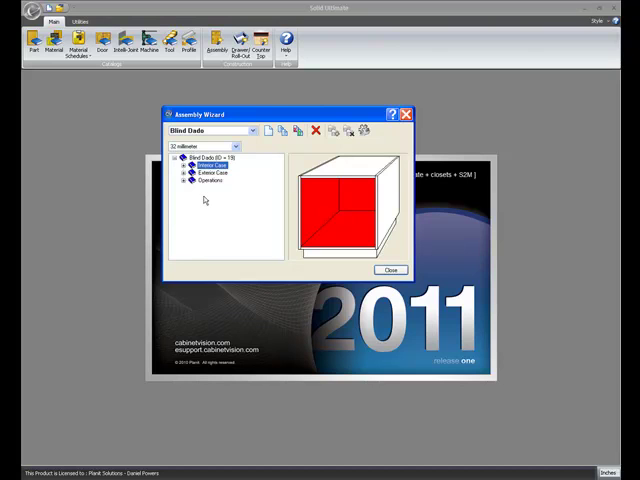
mouse_move(203, 200)
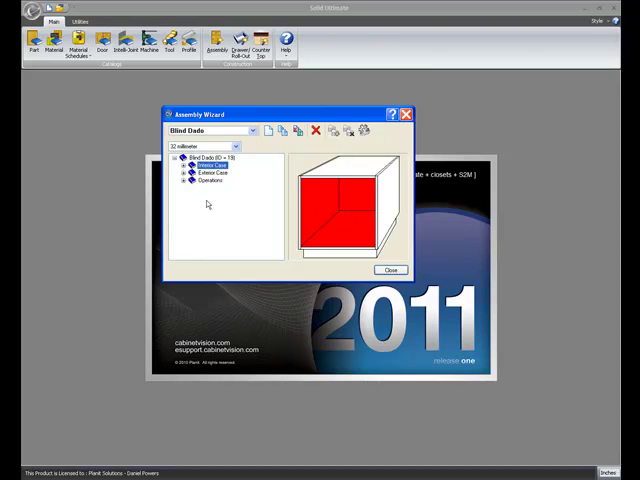
click(189, 181)
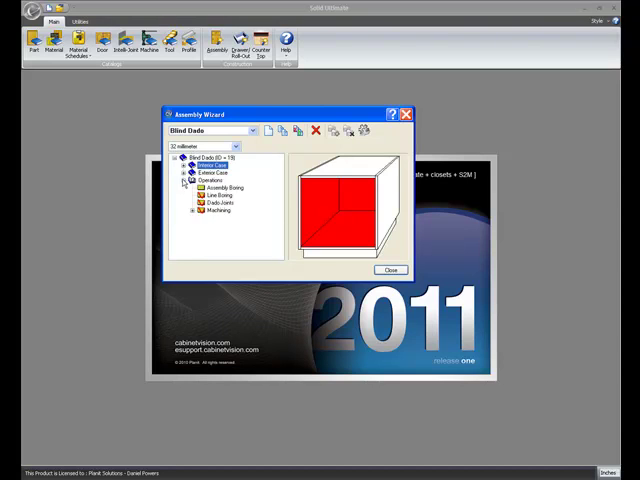
click(185, 185)
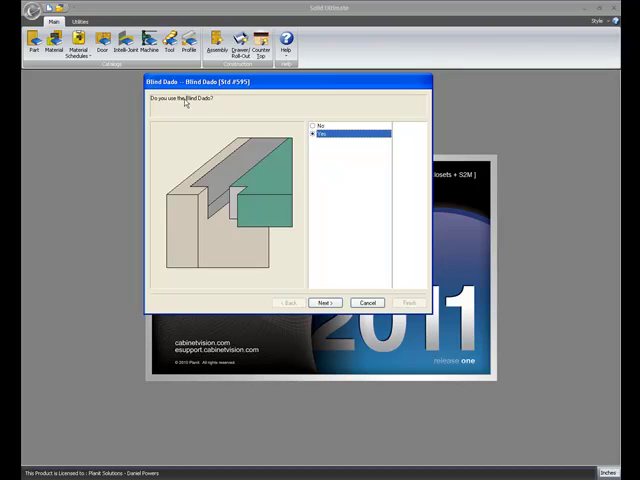
mouse_move(324, 151)
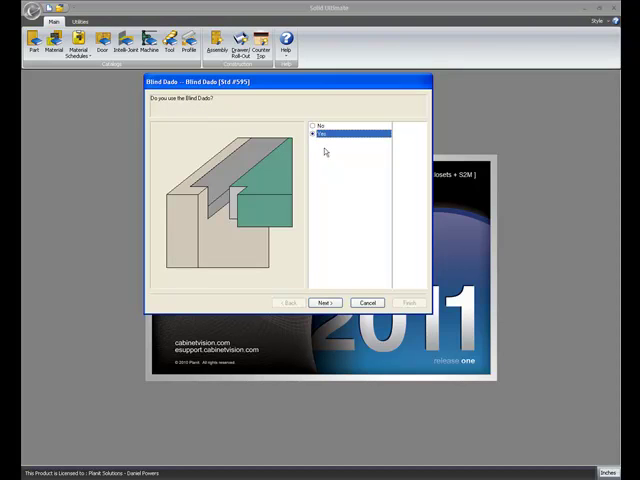
Step: Confirm blind dados used and qualified, recheck tenon width, and accept pocket width
click(322, 302)
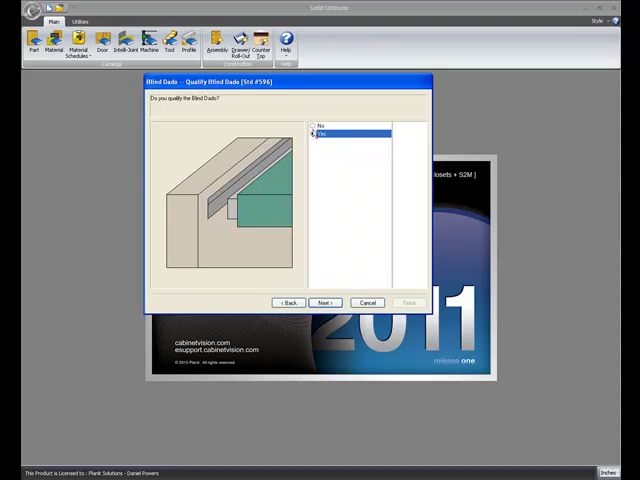
click(322, 302)
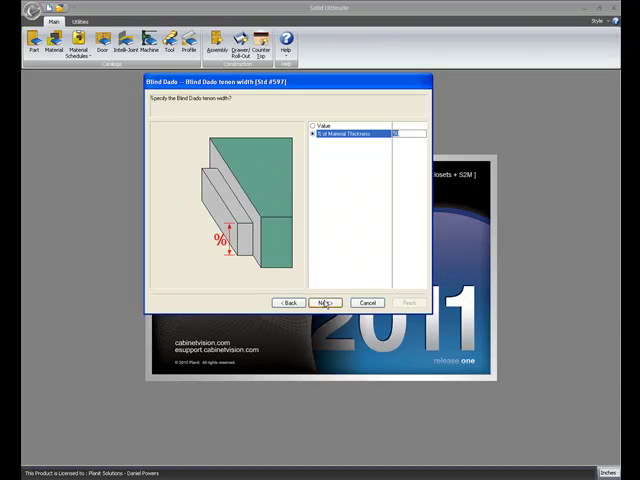
click(323, 302)
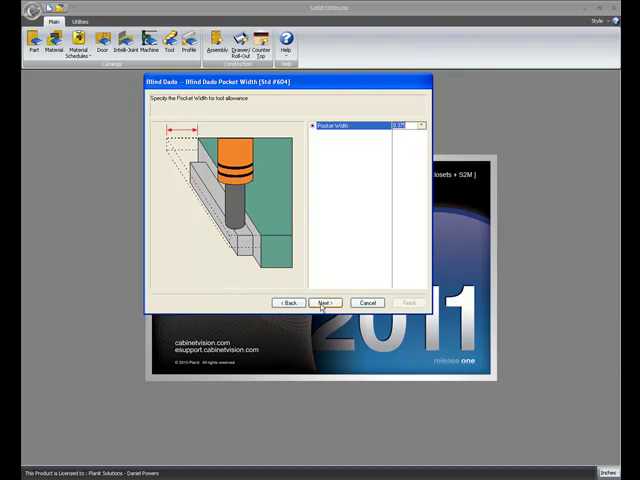
click(324, 302)
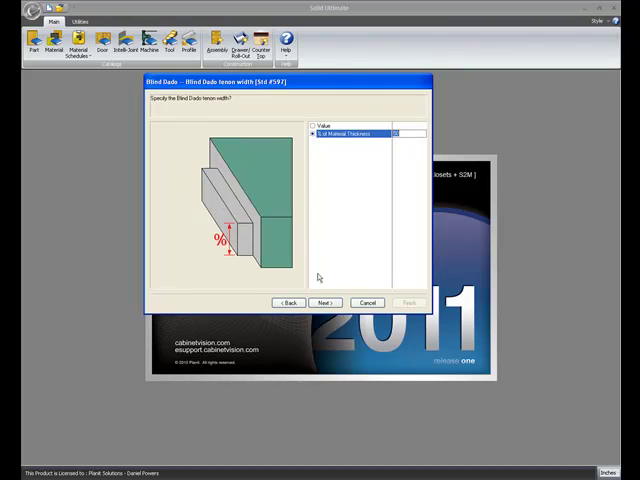
mouse_move(320, 226)
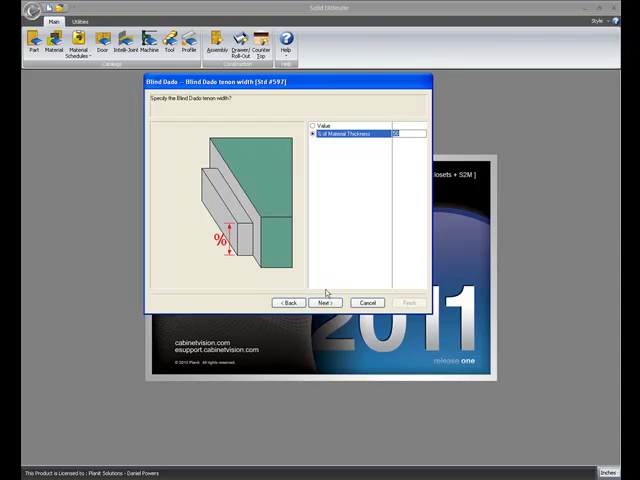
click(323, 303)
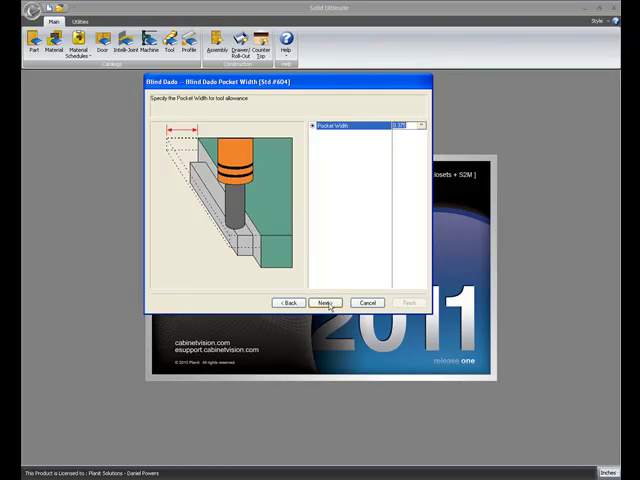
click(324, 302)
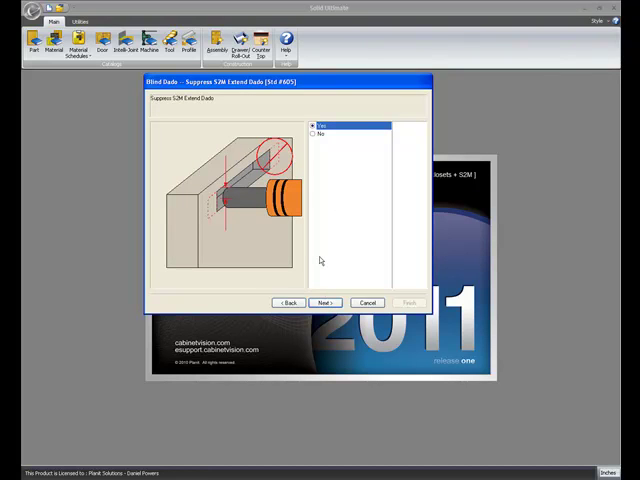
mouse_move(313, 250)
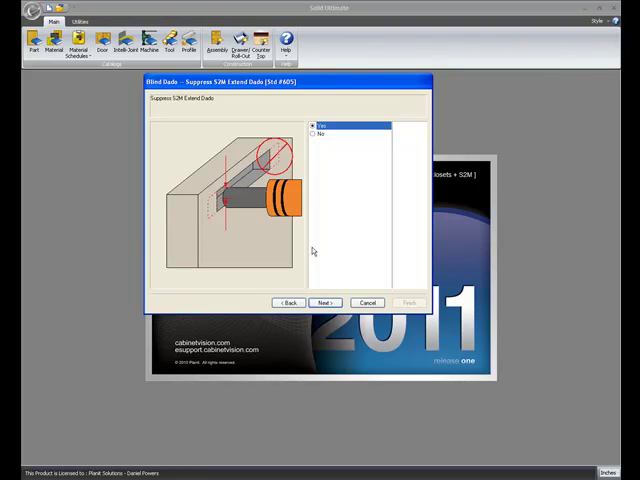
mouse_move(228, 210)
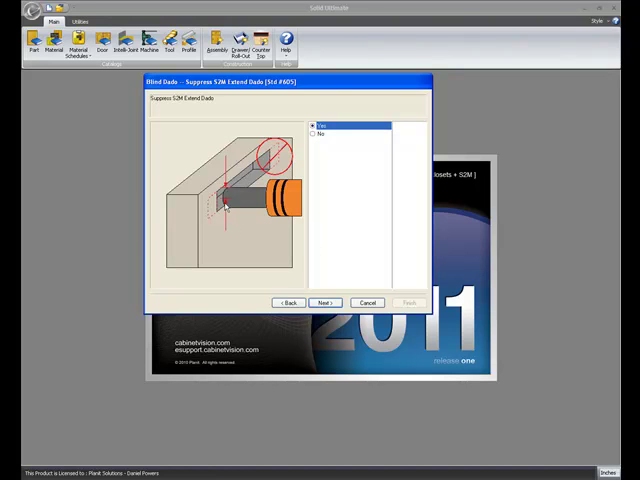
mouse_move(240, 202)
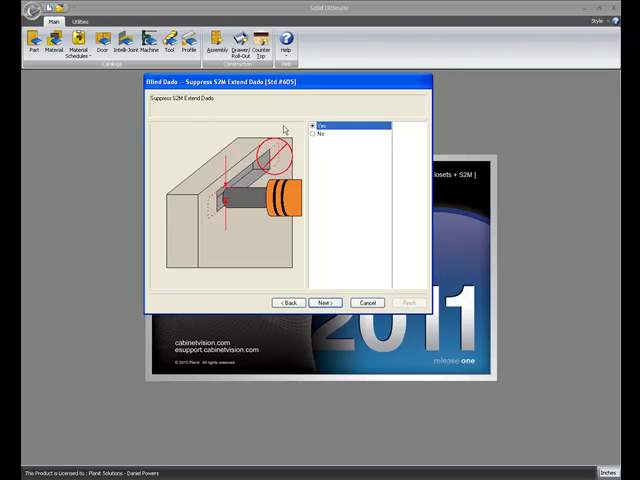
mouse_move(298, 167)
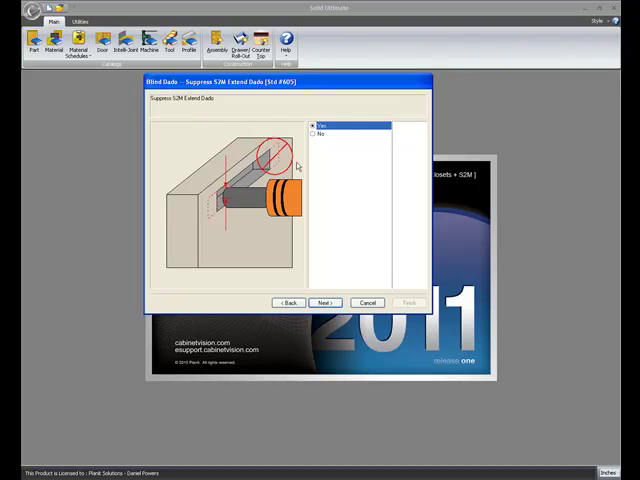
mouse_move(307, 163)
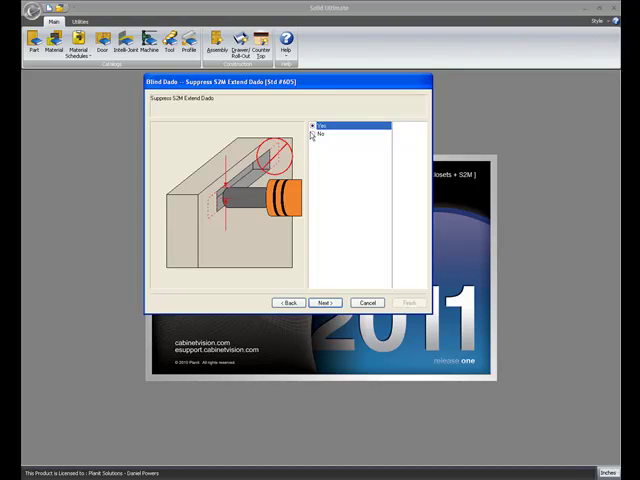
Step: Answer No on the Suppress S2M Extend Dado page and continue
click(320, 133)
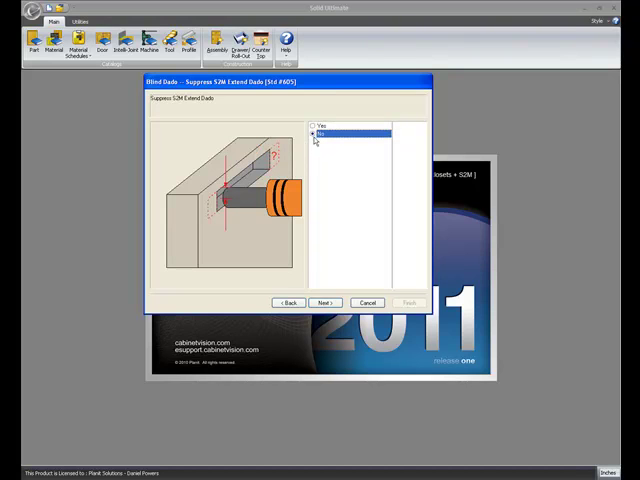
click(324, 303)
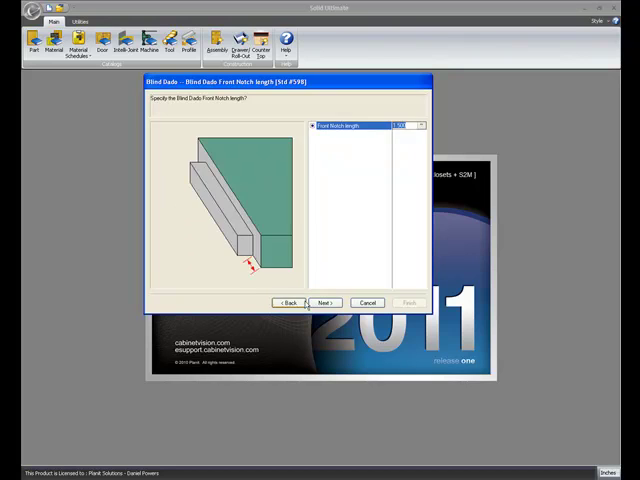
Step: Revisit the S2M extend and front notch length pages, then set Rear Notch to No
click(324, 302)
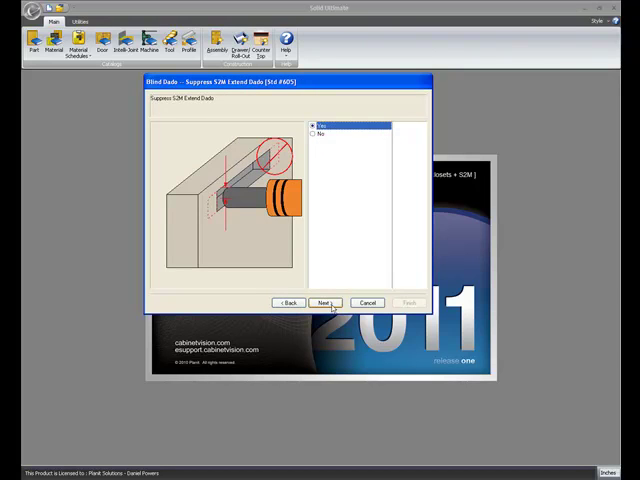
click(322, 302)
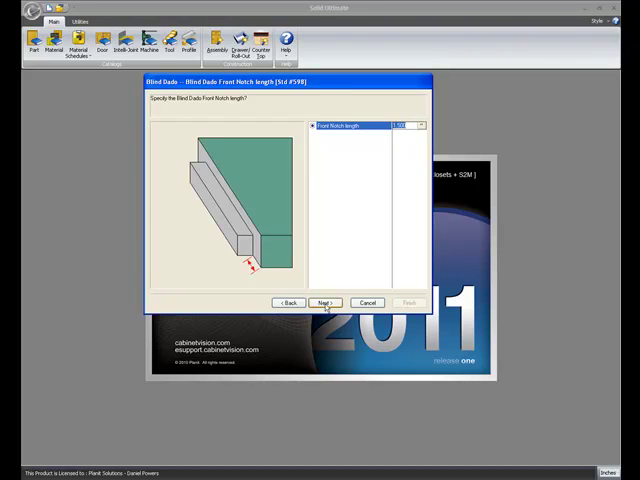
click(324, 303)
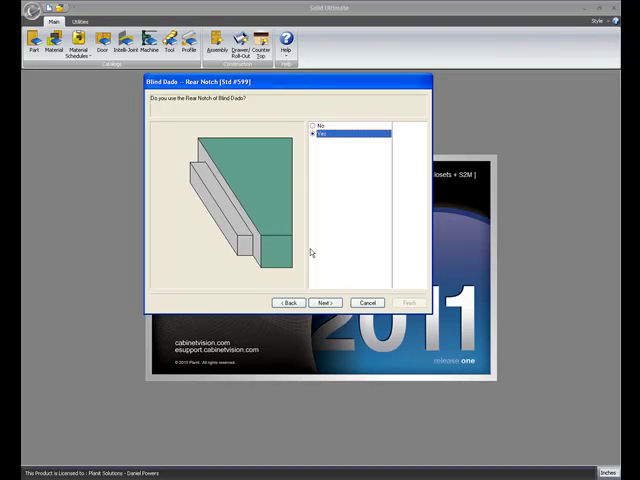
click(324, 303)
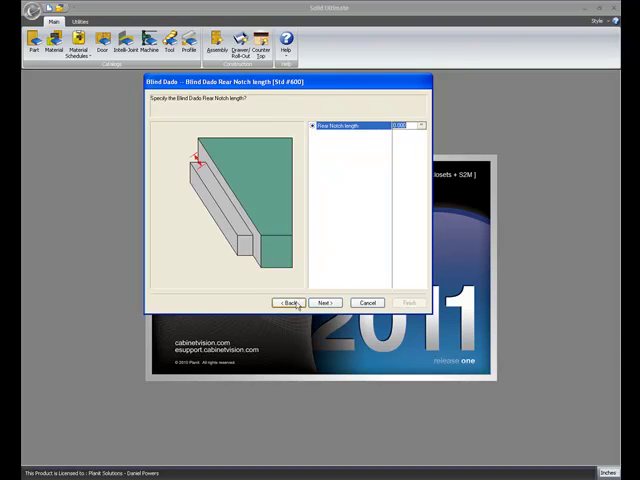
click(289, 303)
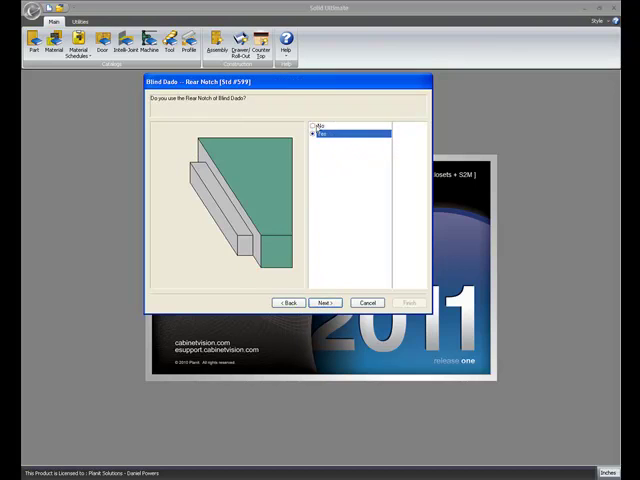
click(324, 302)
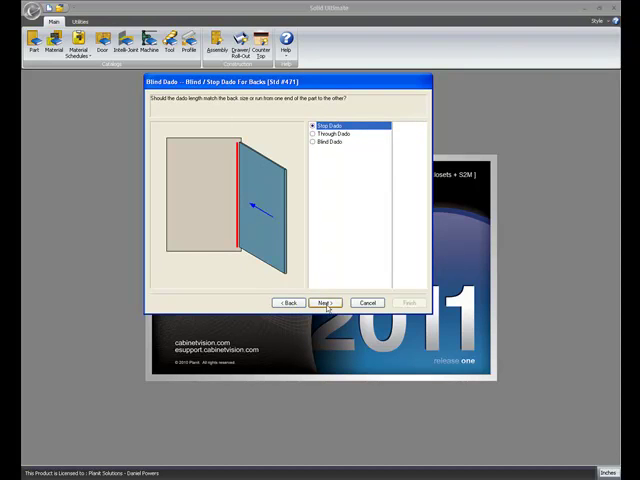
mouse_move(249, 125)
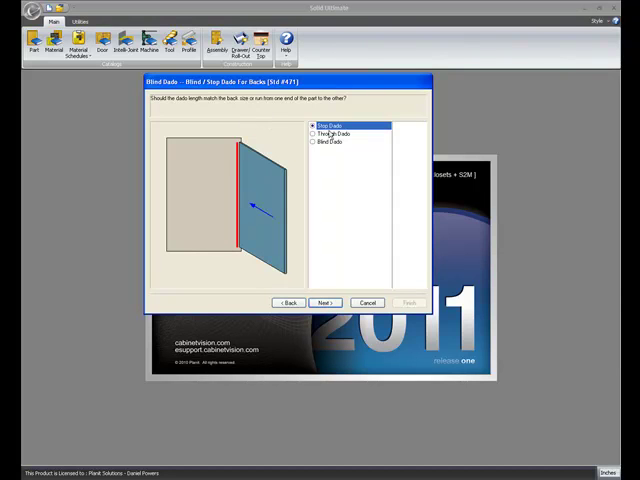
mouse_move(324, 160)
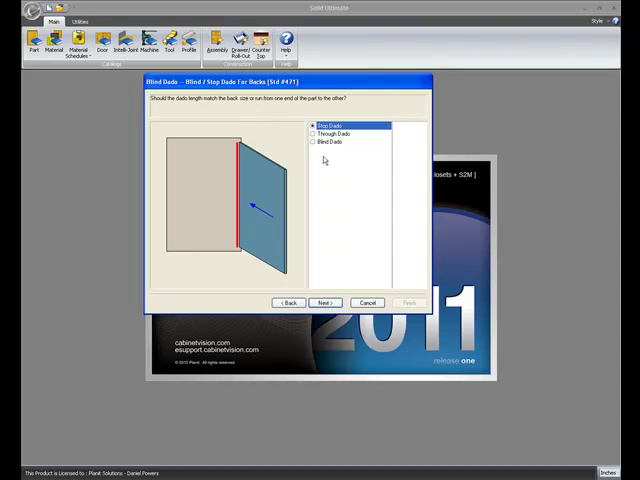
mouse_move(329, 175)
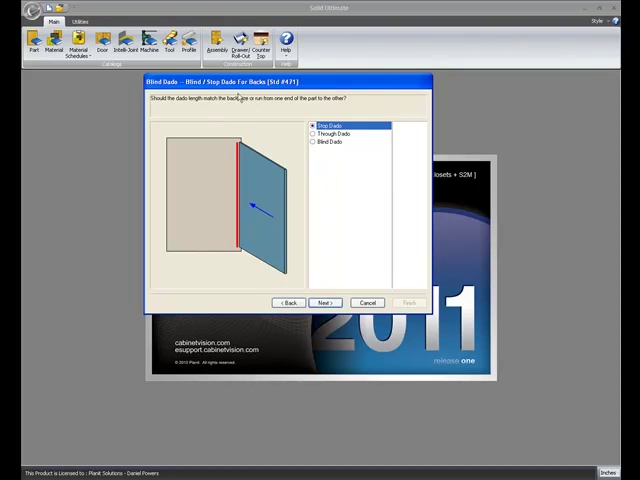
mouse_move(167, 109)
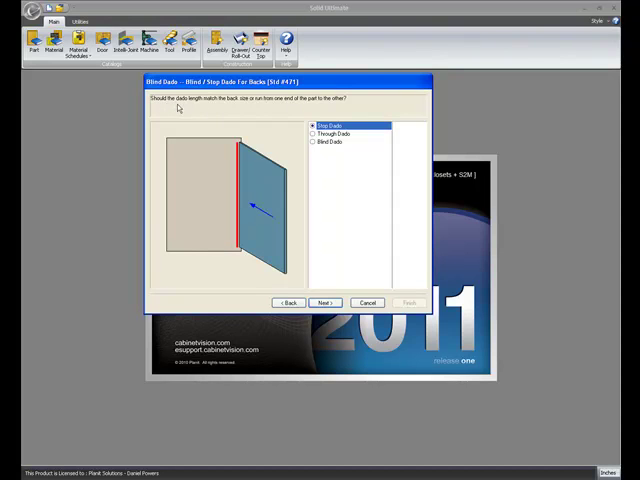
mouse_move(328, 147)
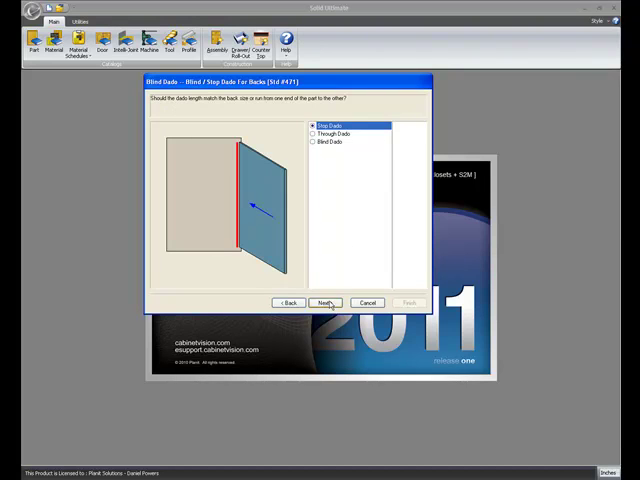
Step: Keep stop dados for backs, nailer and front toe; blind dados for top, deck, shelves, partition, ends
click(323, 302)
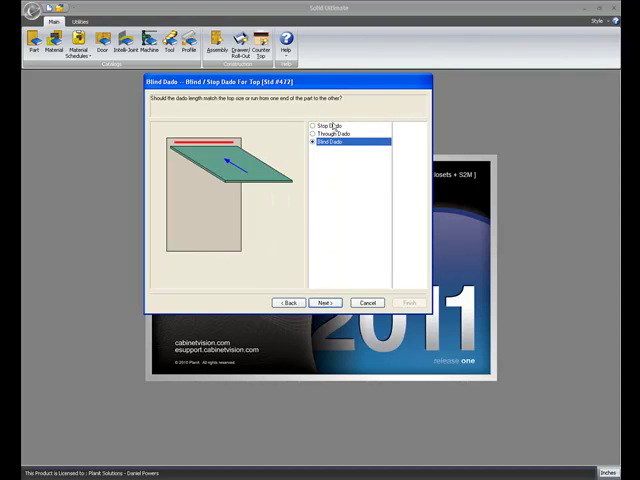
mouse_move(315, 285)
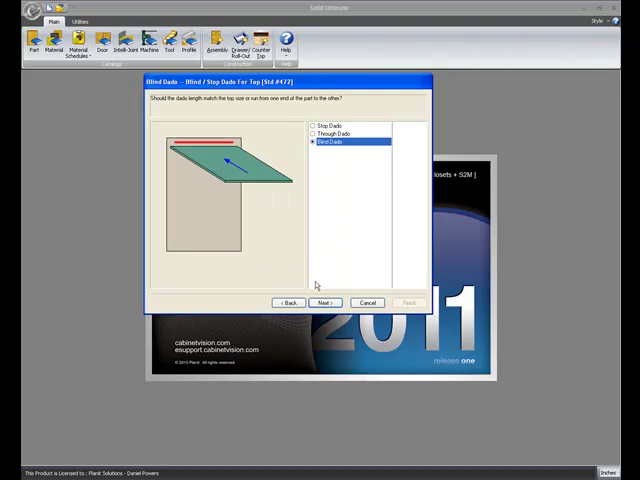
click(322, 302)
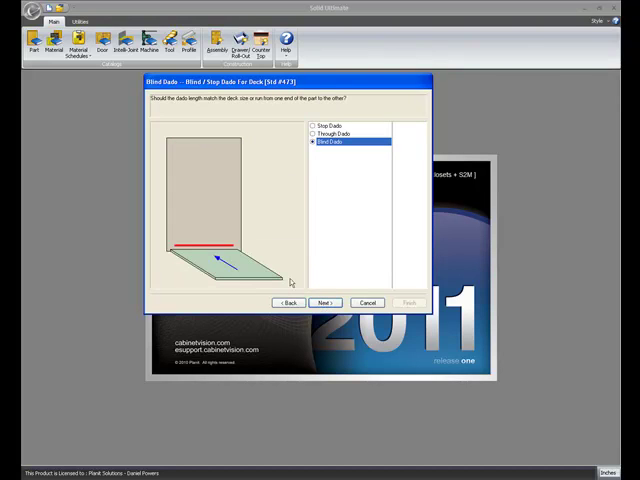
click(324, 302)
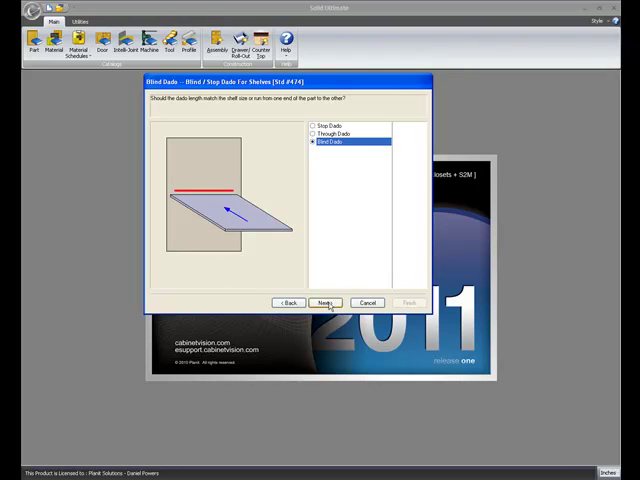
click(324, 303)
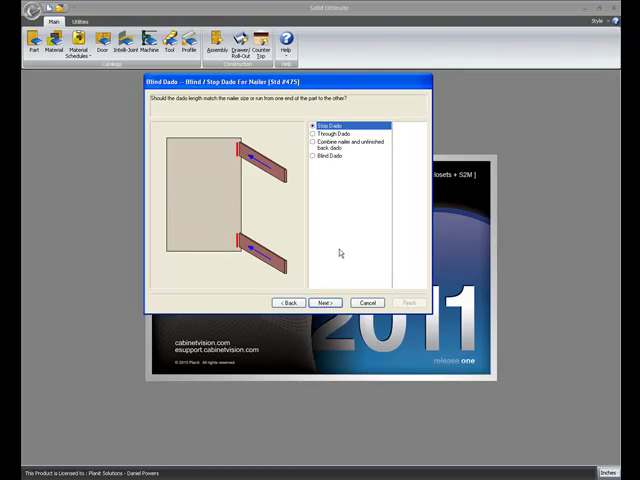
click(322, 303)
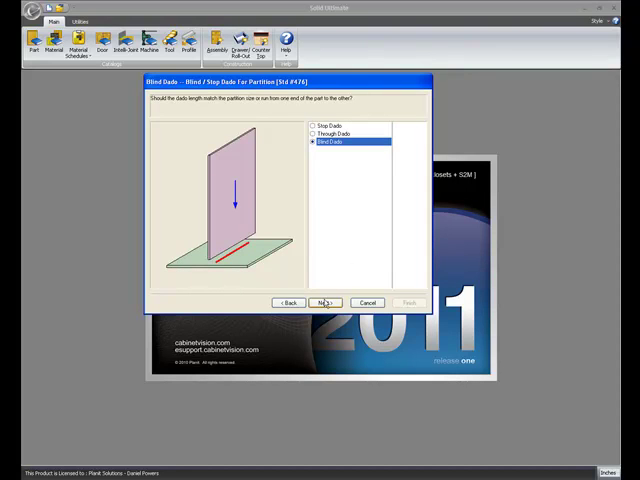
click(323, 303)
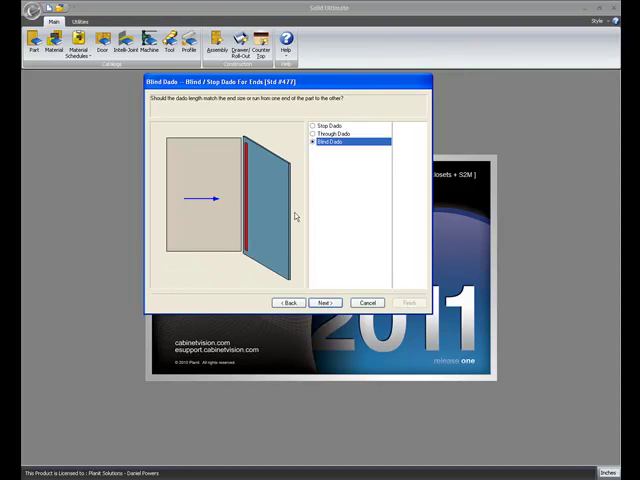
mouse_move(210, 183)
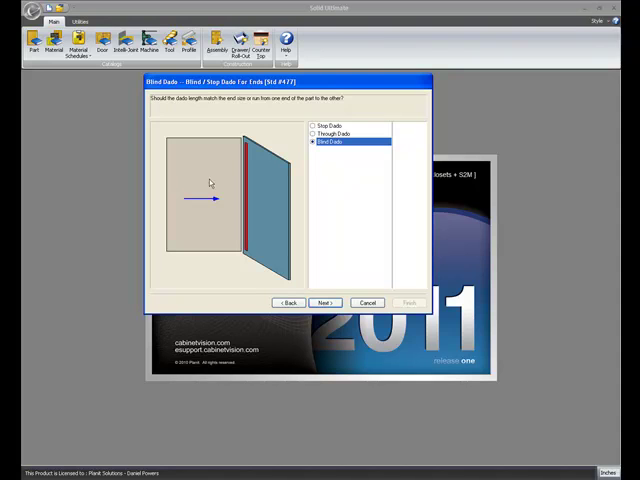
mouse_move(211, 175)
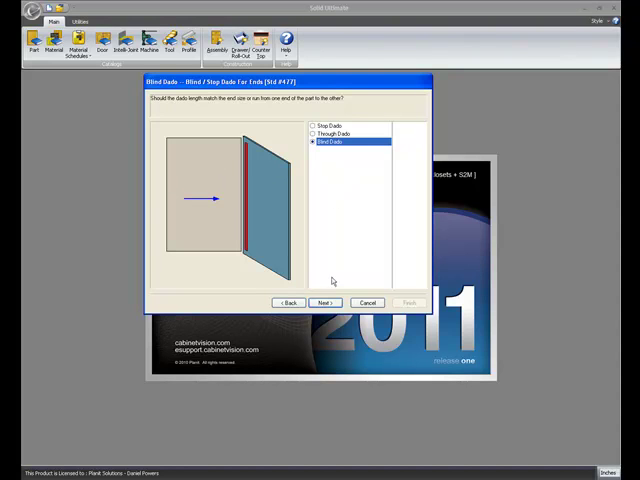
click(323, 303)
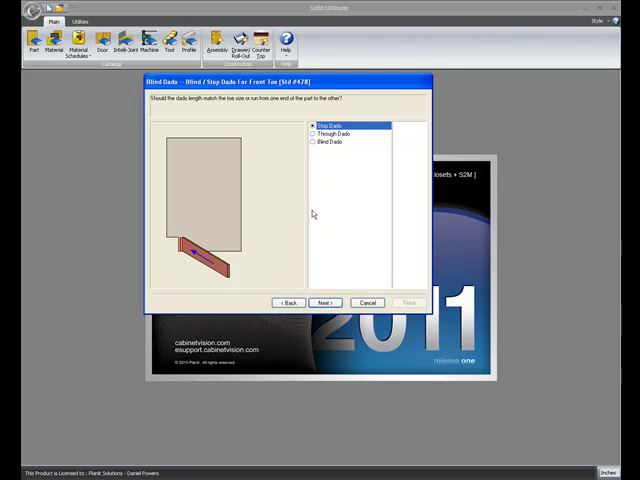
click(324, 302)
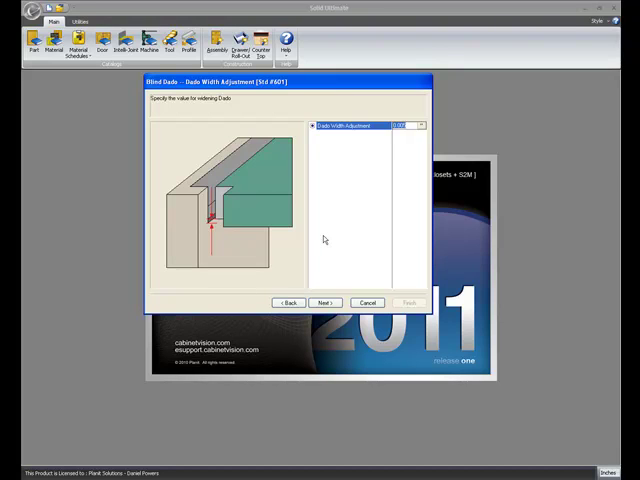
mouse_move(258, 152)
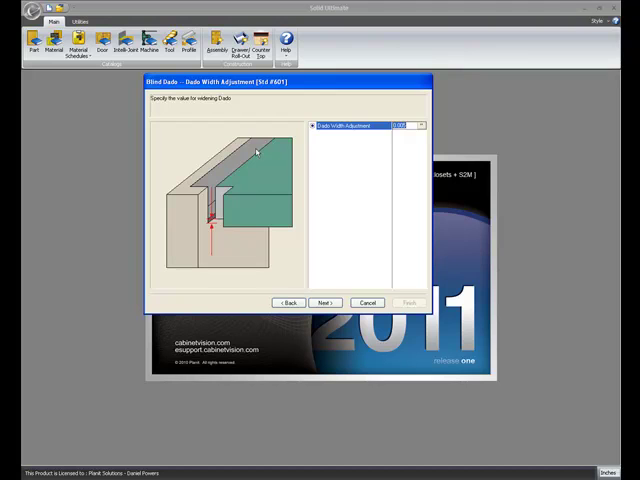
mouse_move(325, 147)
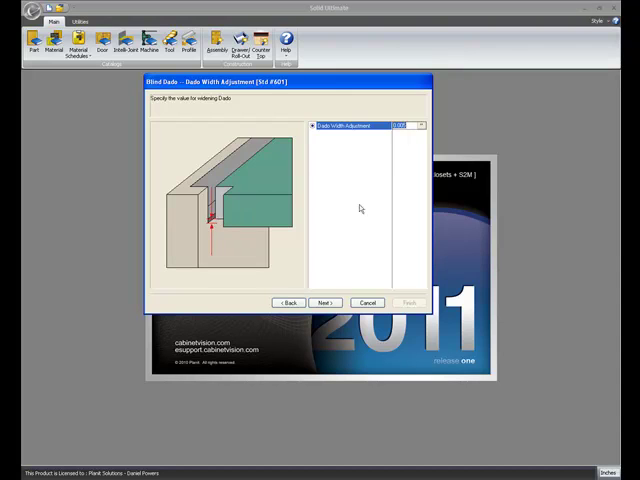
Step: Step past the Dado Width and Dado Length Adjustment pages to Dado Depth Adjustment
click(324, 302)
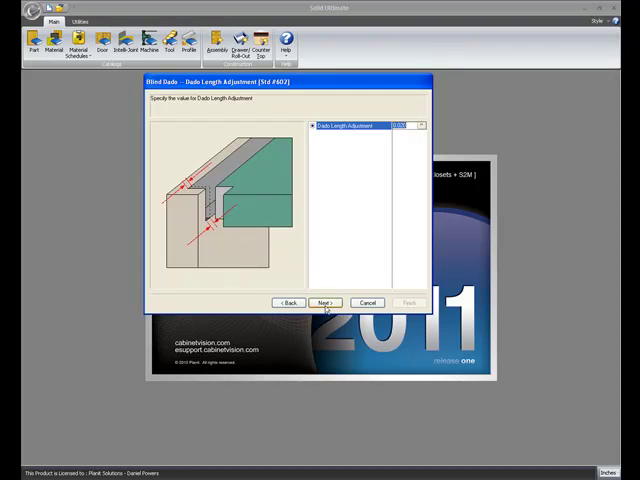
click(324, 303)
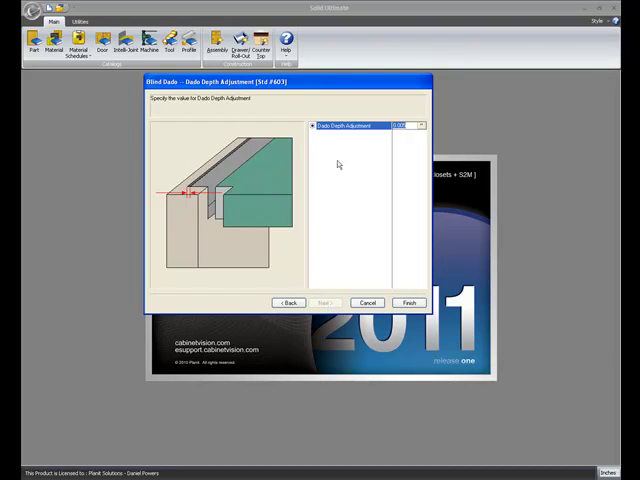
mouse_move(265, 172)
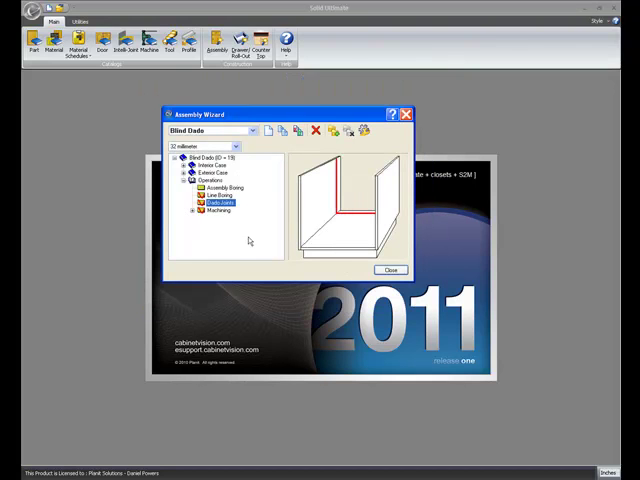
mouse_move(203, 232)
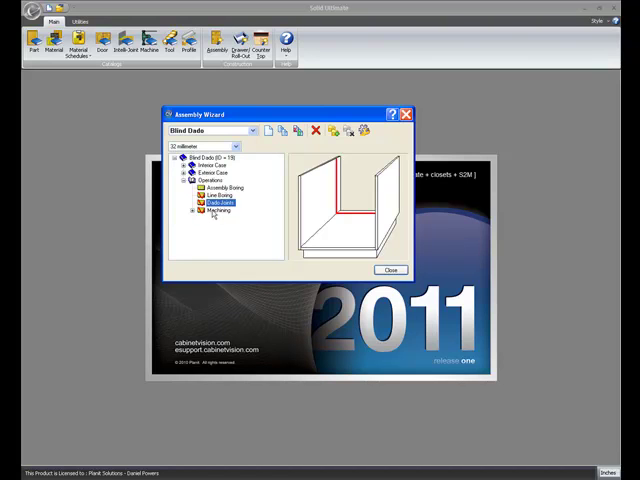
Step: In Machining face settings, leave the unfinished back machined on Interior and advance to the top
double_click(218, 211)
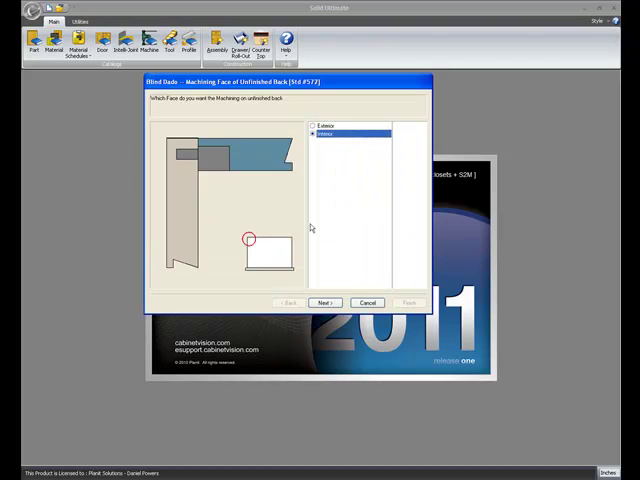
mouse_move(225, 132)
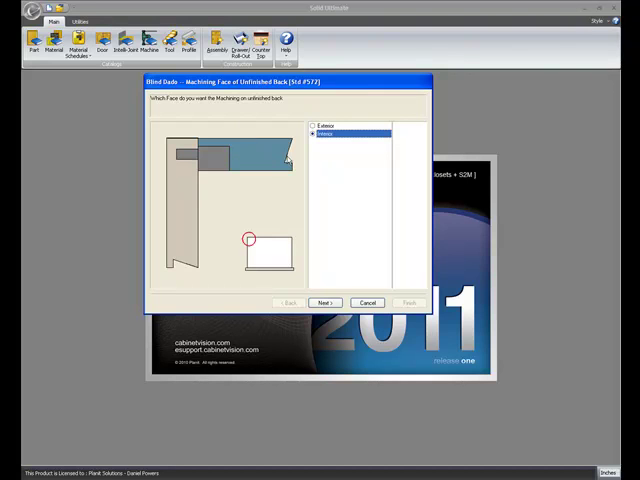
mouse_move(208, 100)
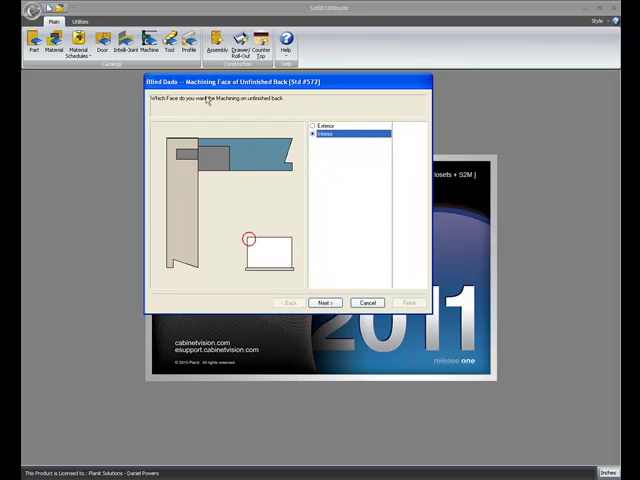
mouse_move(248, 168)
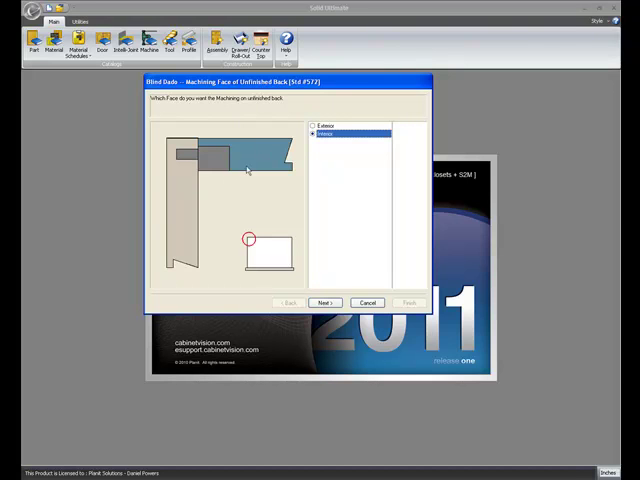
mouse_move(213, 166)
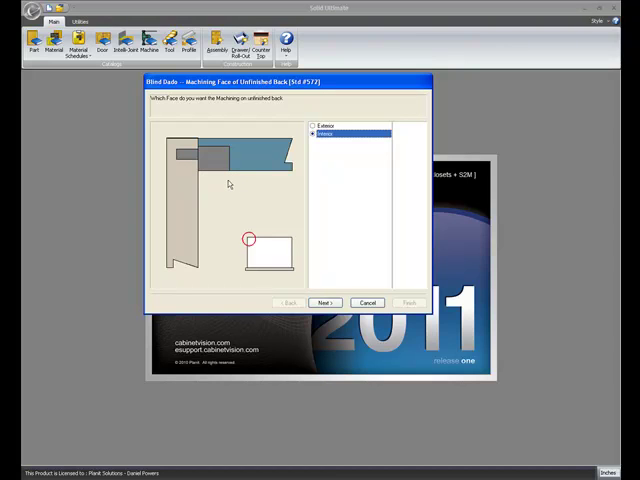
mouse_move(210, 180)
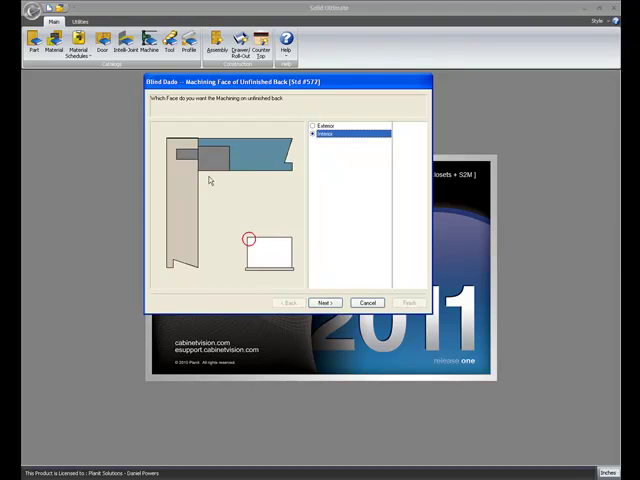
mouse_move(222, 198)
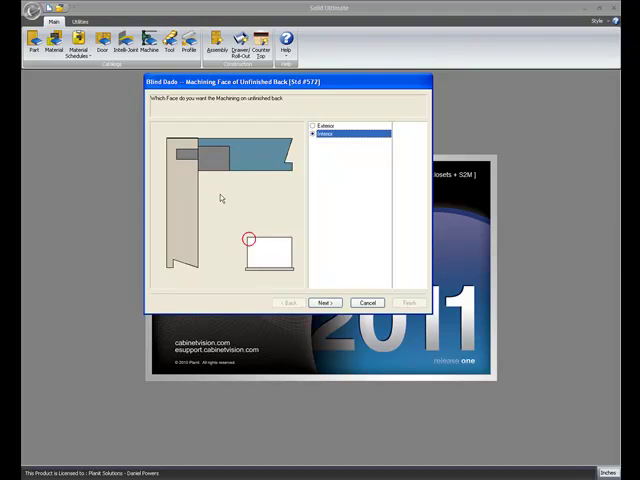
click(350, 127)
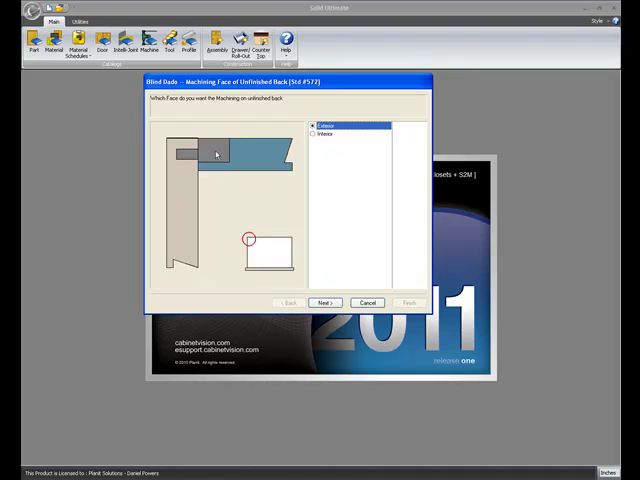
mouse_move(218, 133)
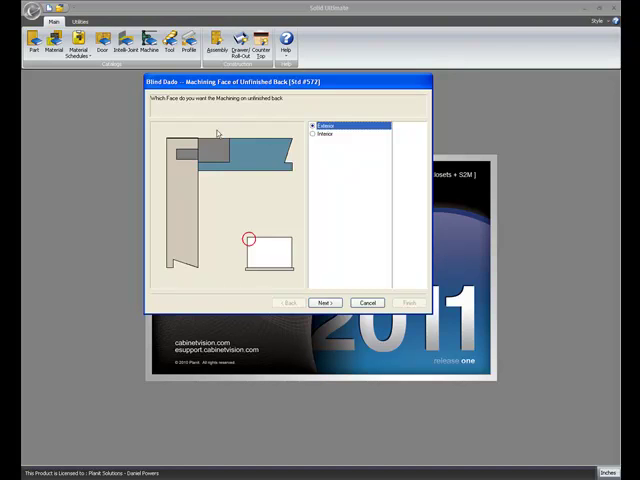
mouse_move(218, 165)
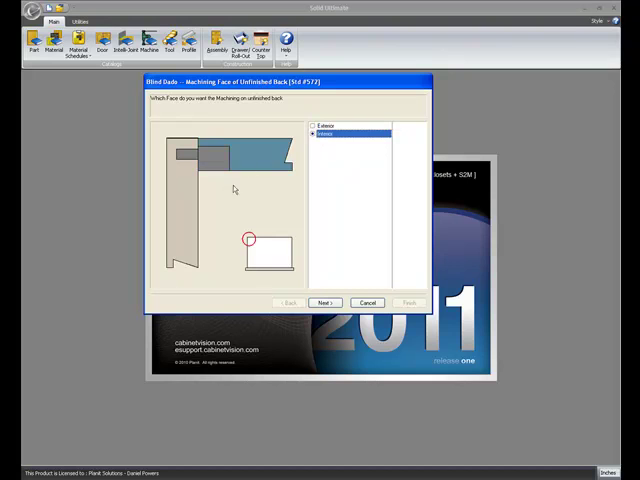
click(322, 302)
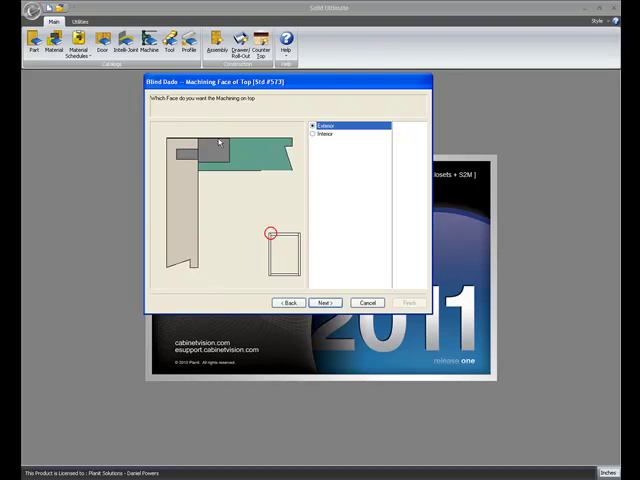
mouse_move(218, 165)
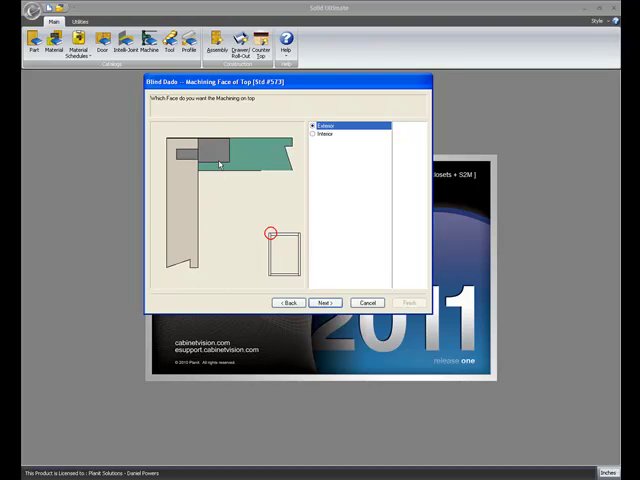
Step: Accept machining faces for bottom, nailer, shelf, partition, finished end and front toe, then close settings
click(324, 302)
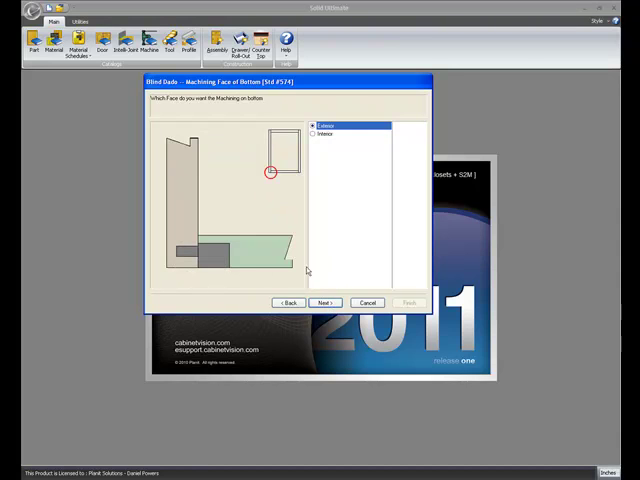
mouse_move(210, 285)
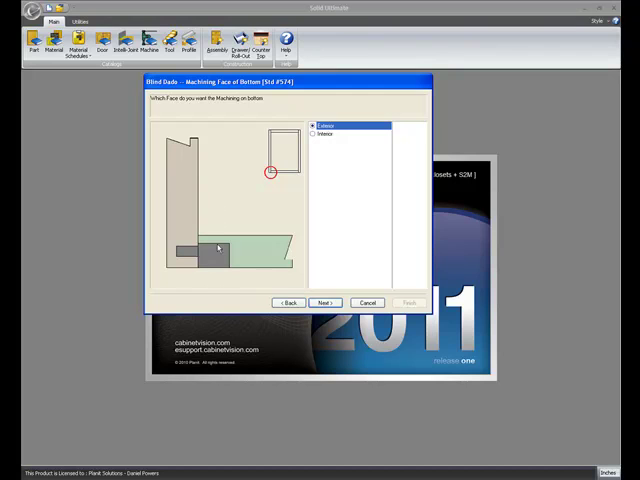
click(324, 303)
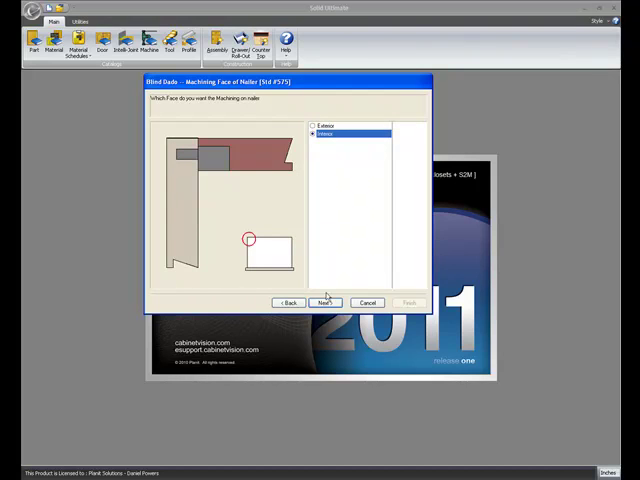
click(323, 302)
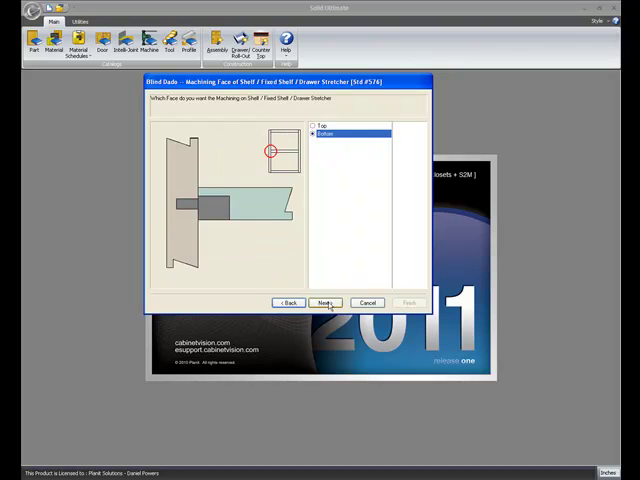
click(325, 303)
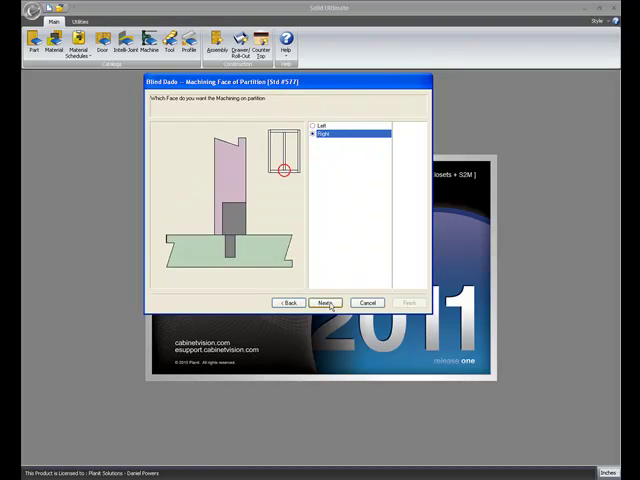
click(324, 303)
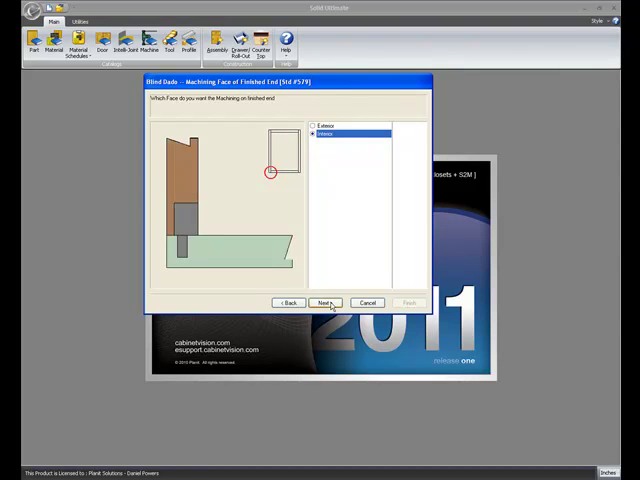
click(324, 302)
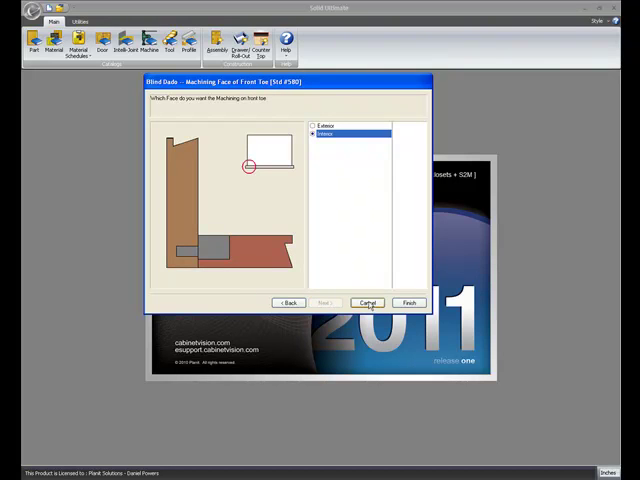
click(367, 302)
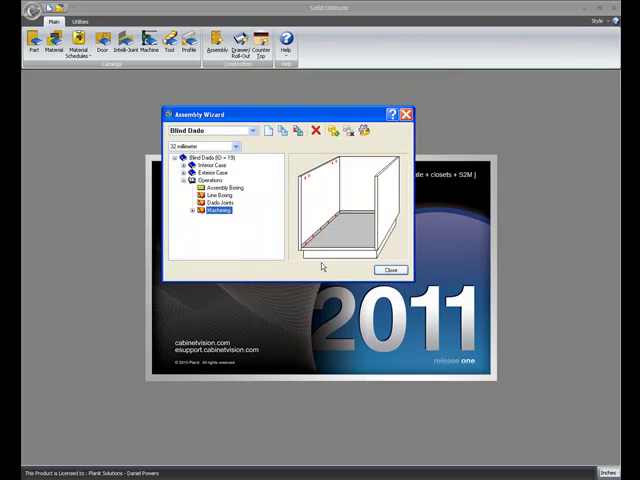